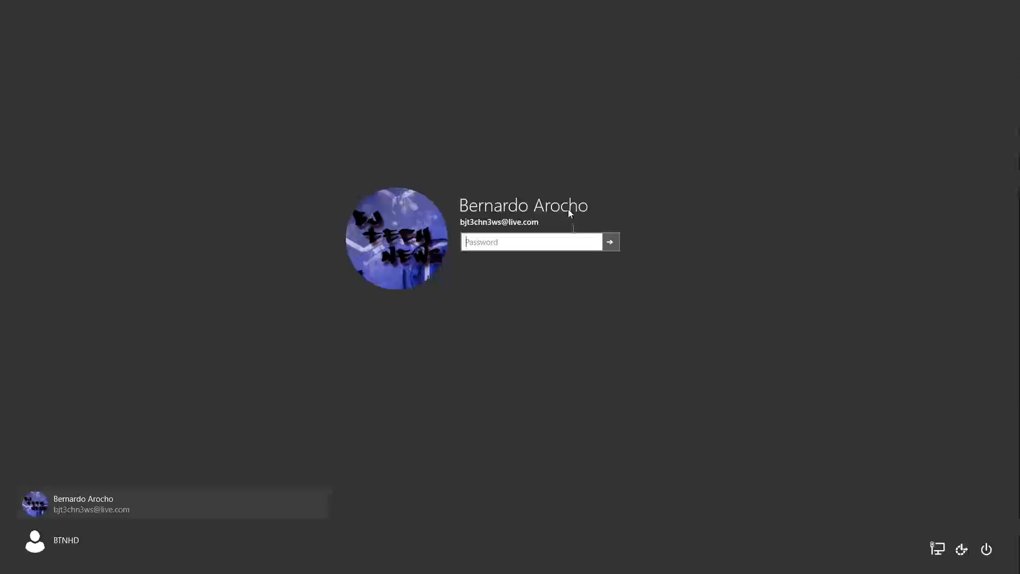
{"action": "mouse_move", "coordinate": [496, 298]}
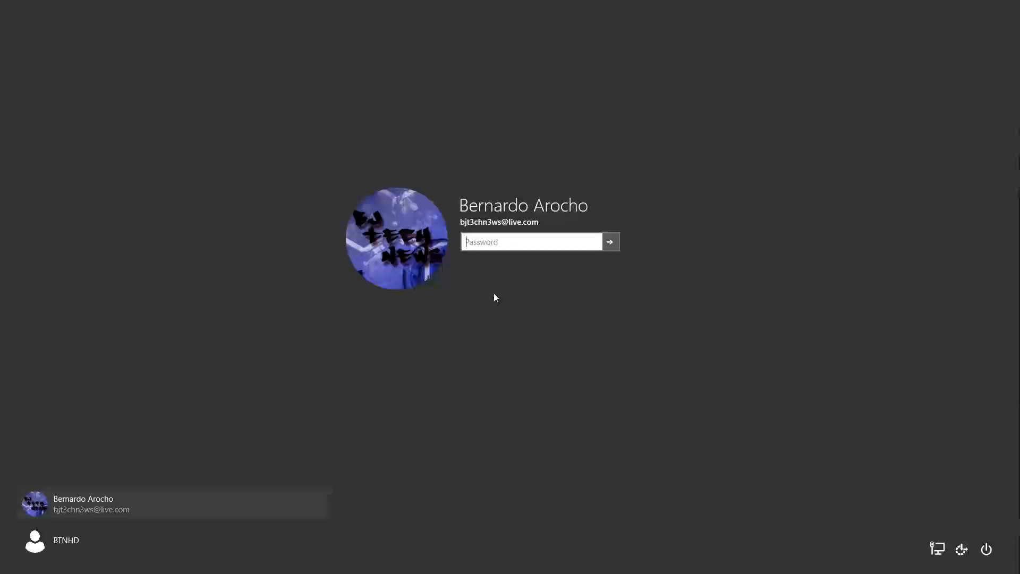
{"action": "mouse_move", "coordinate": [157, 452]}
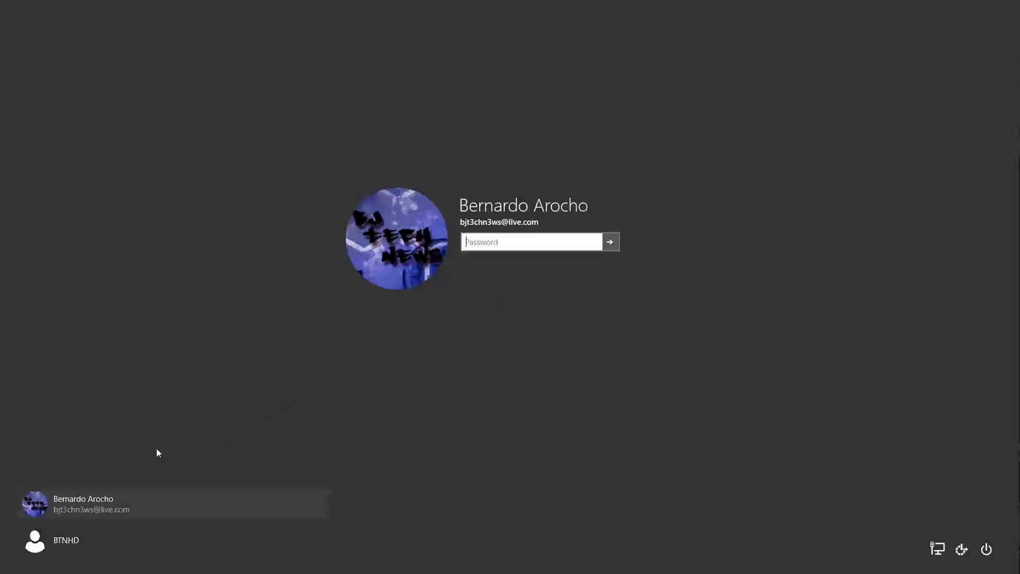
{"action": "mouse_move", "coordinate": [459, 264]}
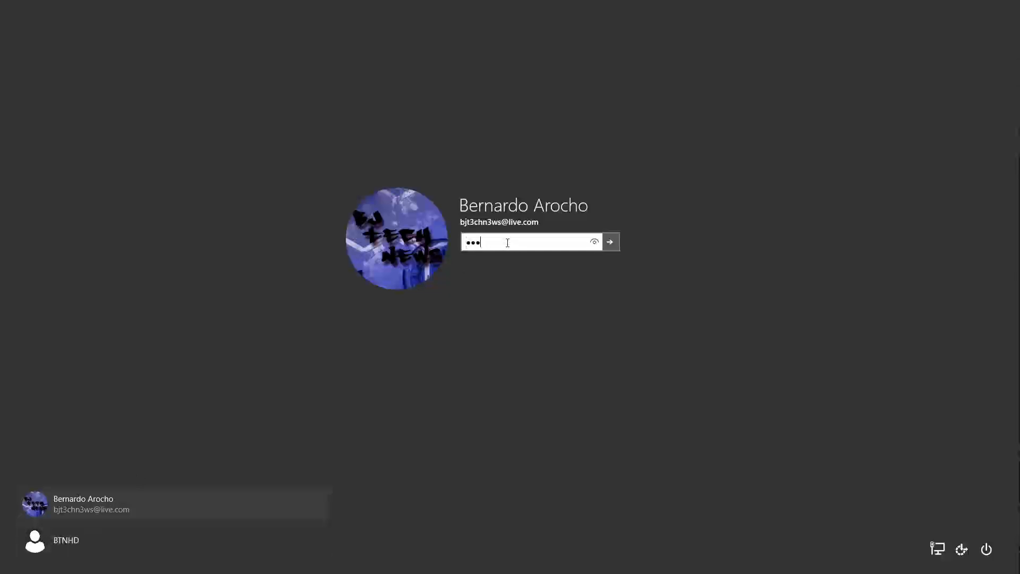
- Enter the account password on the Windows 10 login screen
{"action": "type", "text": "password"}
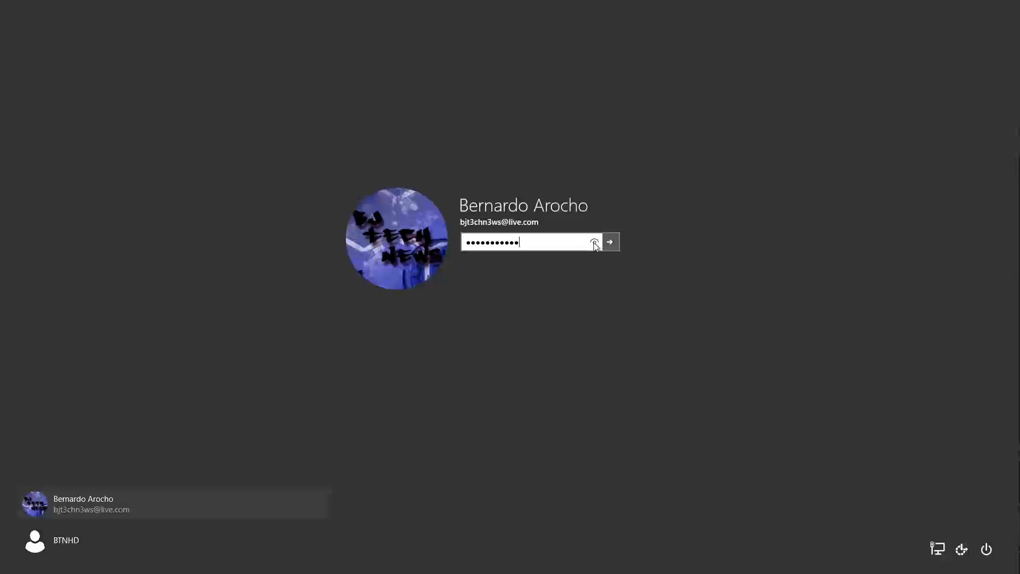
{"action": "mouse_move", "coordinate": [572, 258]}
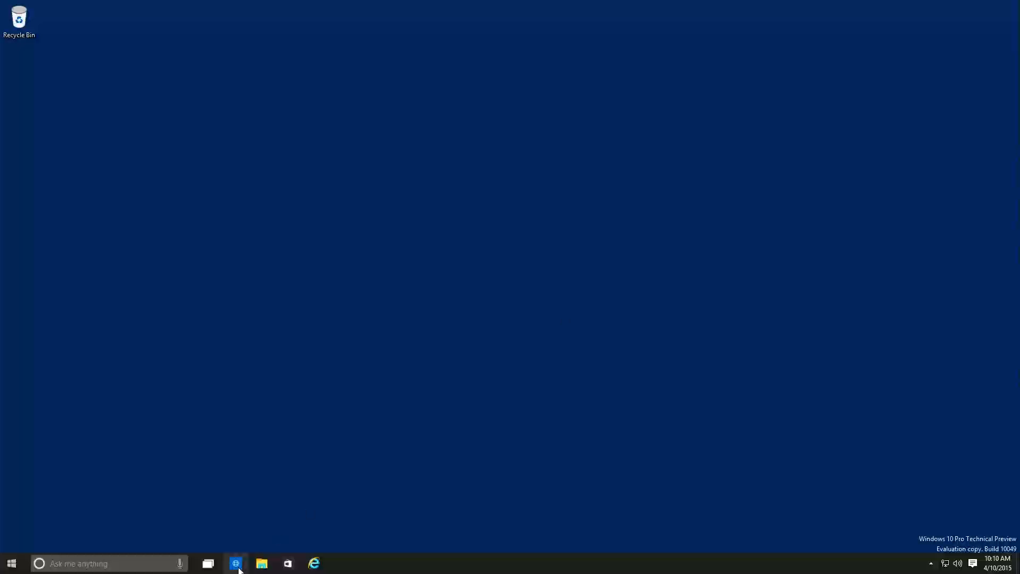
- Show the Start menu account options, listing lock, sign out and another signed-in account
{"action": "left_click", "coordinate": [235, 563]}
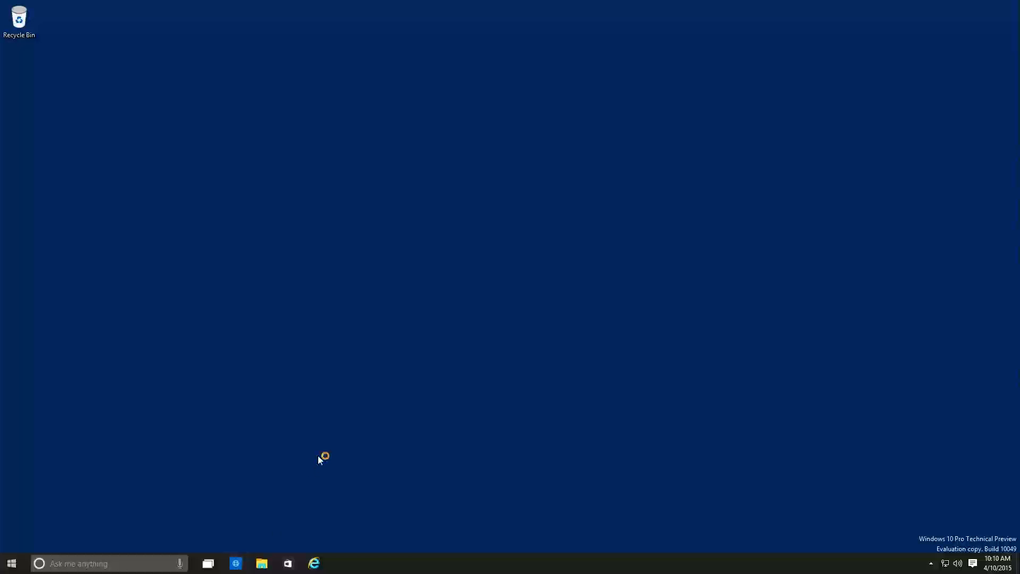
{"action": "left_click", "coordinate": [11, 562]}
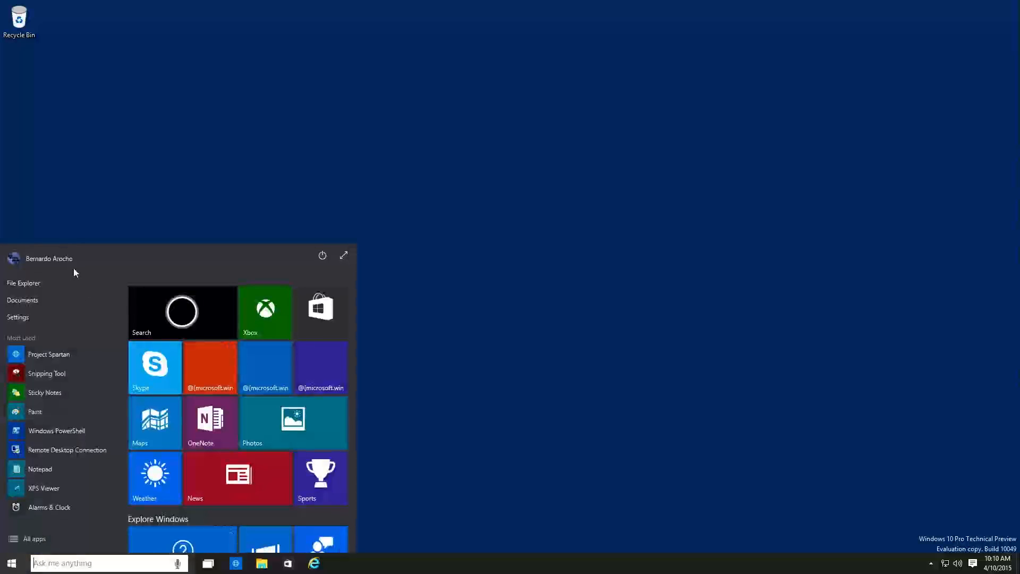
{"action": "left_click", "coordinate": [49, 258]}
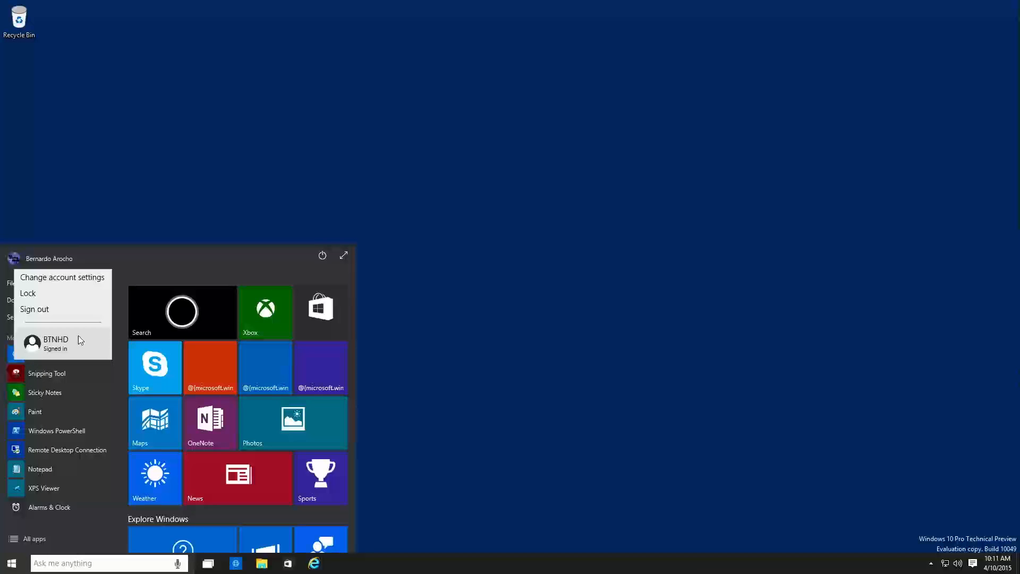
{"action": "mouse_move", "coordinate": [121, 252]}
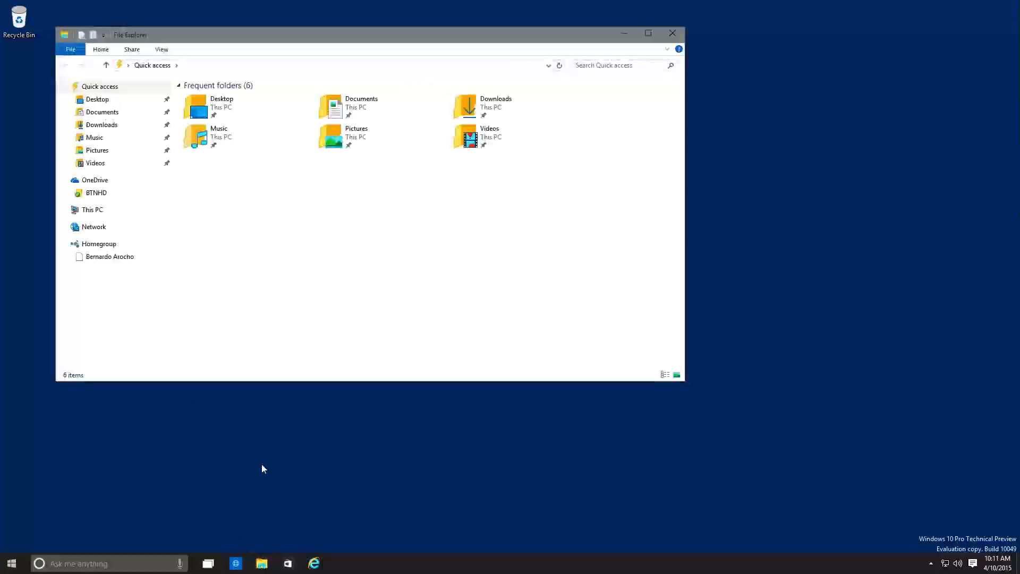
- Open File Explorer on Quick access, close and reopen it, then launch Internet Explorer
{"action": "left_click", "coordinate": [75, 226]}
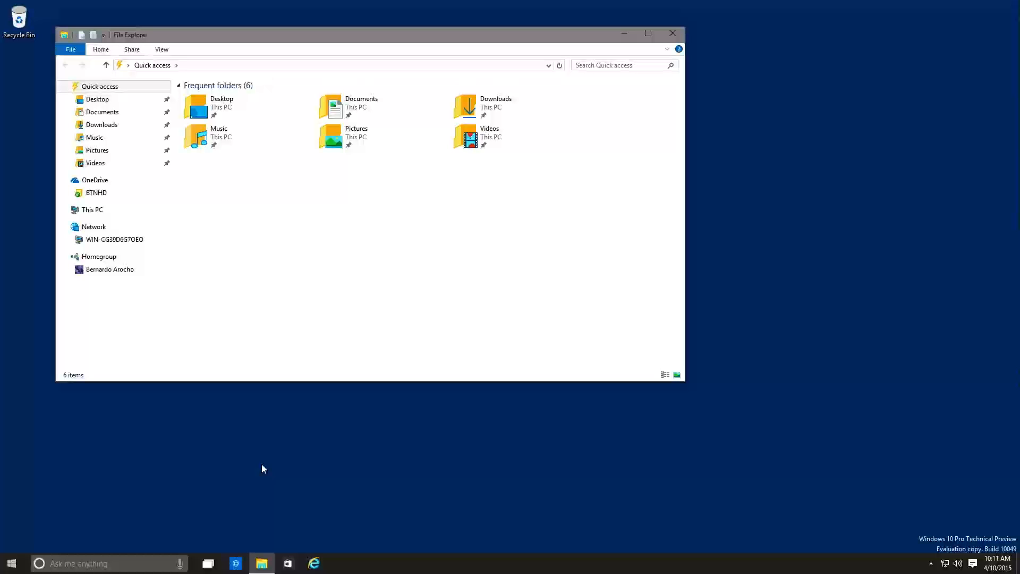
{"action": "mouse_move", "coordinate": [271, 457]}
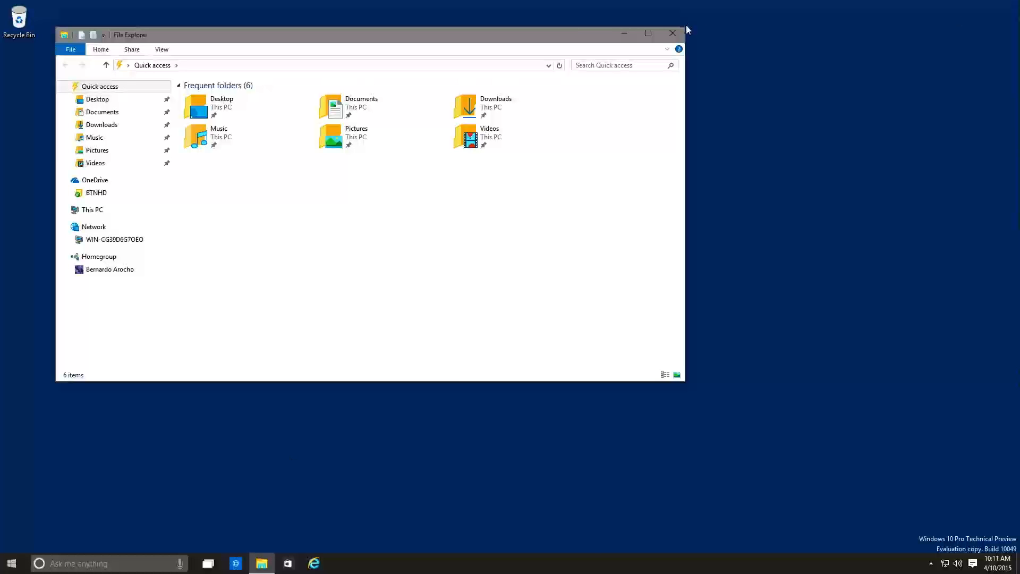
{"action": "left_click", "coordinate": [673, 32]}
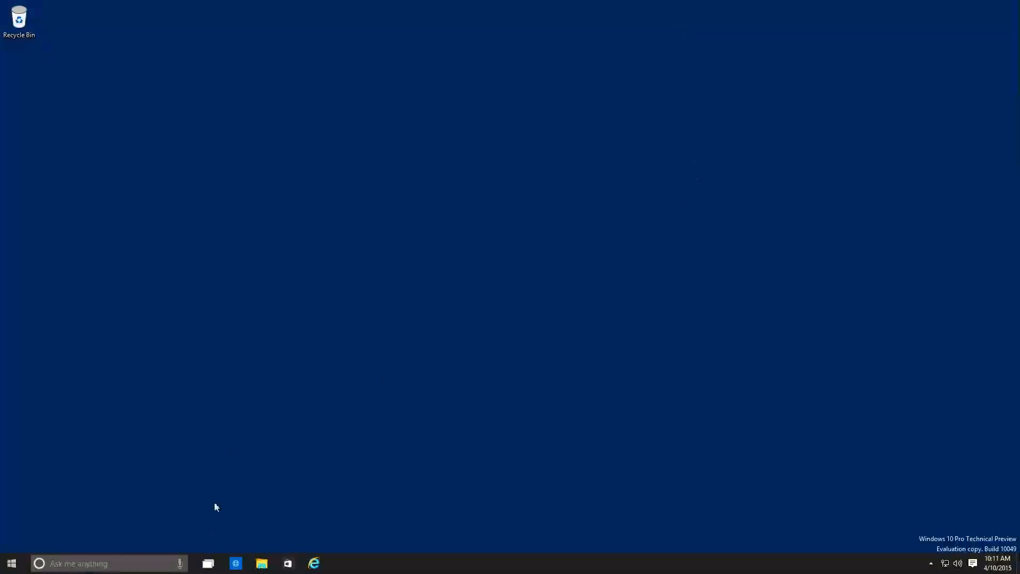
{"action": "left_click", "coordinate": [261, 563]}
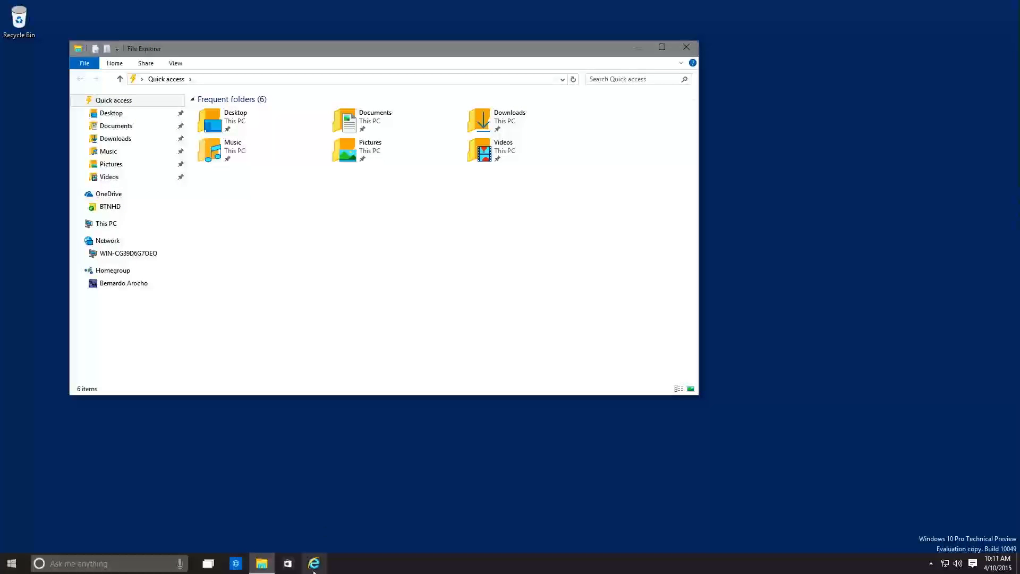
{"action": "mouse_move", "coordinate": [329, 547]}
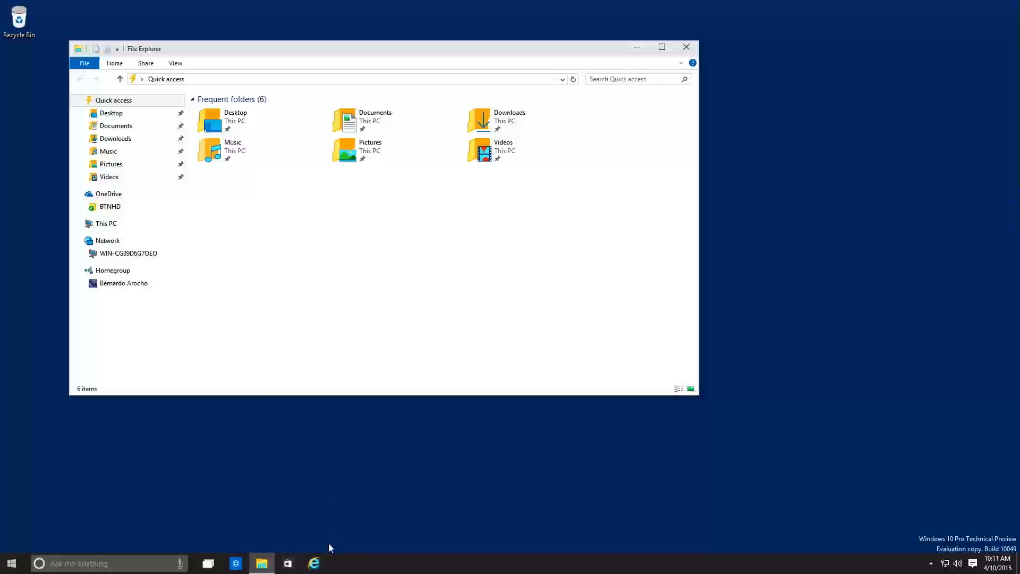
{"action": "left_click", "coordinate": [314, 564]}
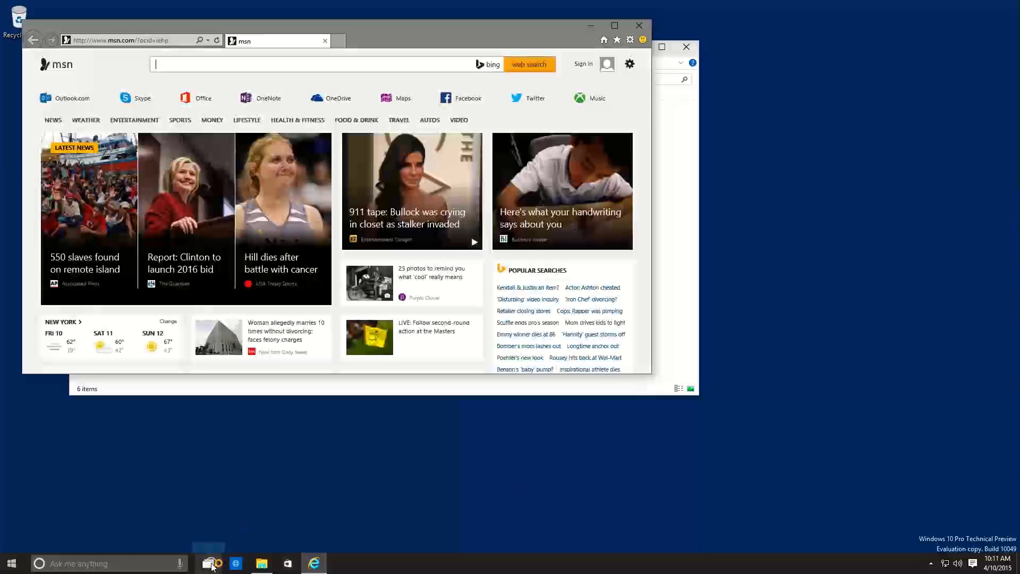
- Add a new virtual desktop in Task View, revisit Desktop 1, then switch to Desktop 3
{"action": "left_click", "coordinate": [209, 563]}
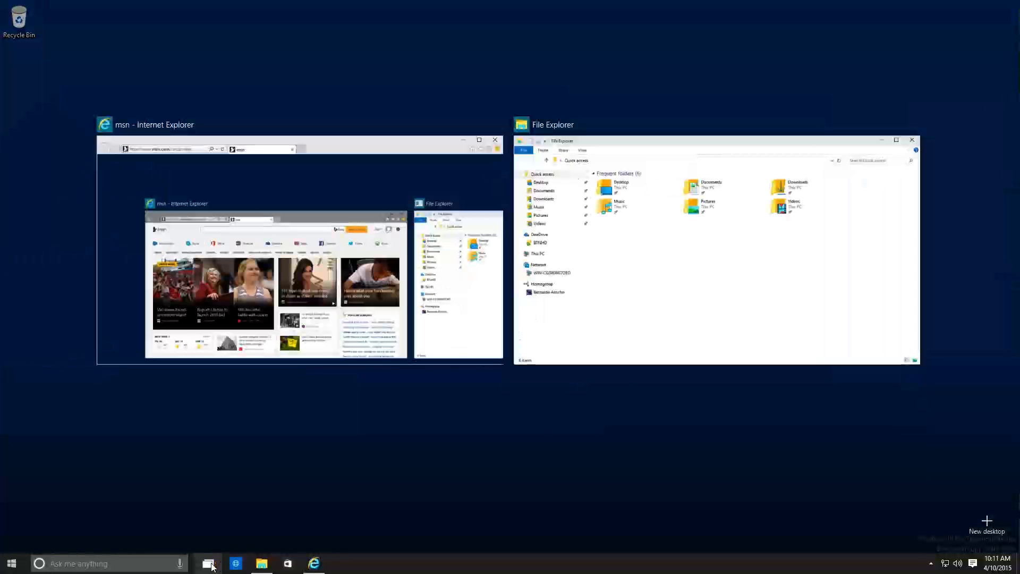
{"action": "left_click", "coordinate": [274, 280]}
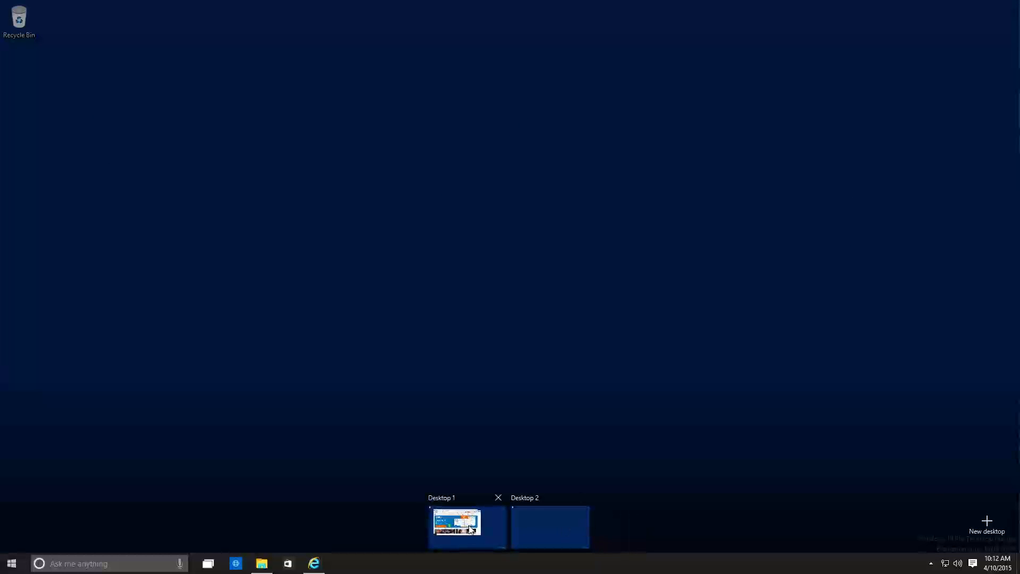
{"action": "left_click", "coordinate": [466, 525]}
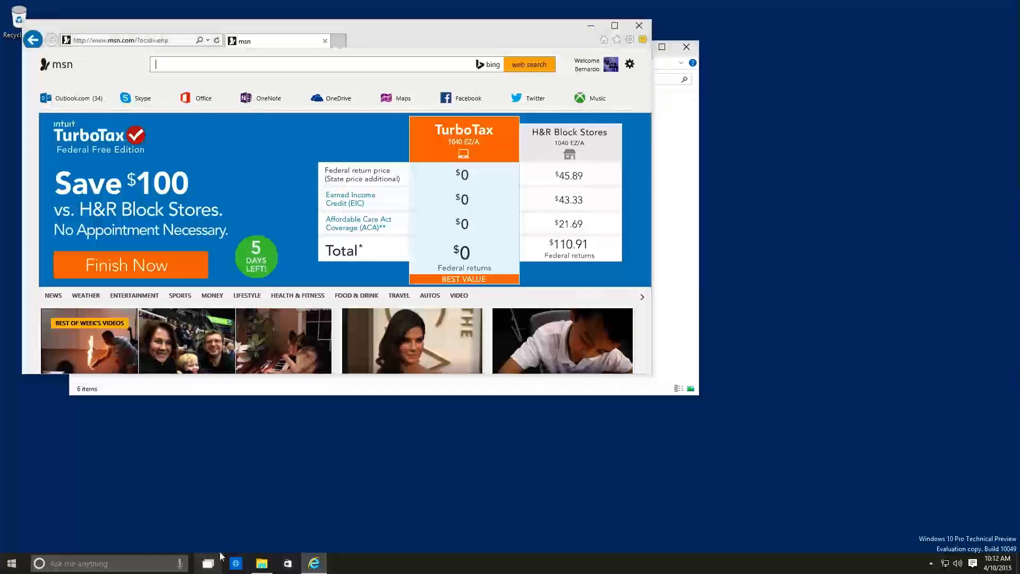
{"action": "left_click", "coordinate": [207, 562]}
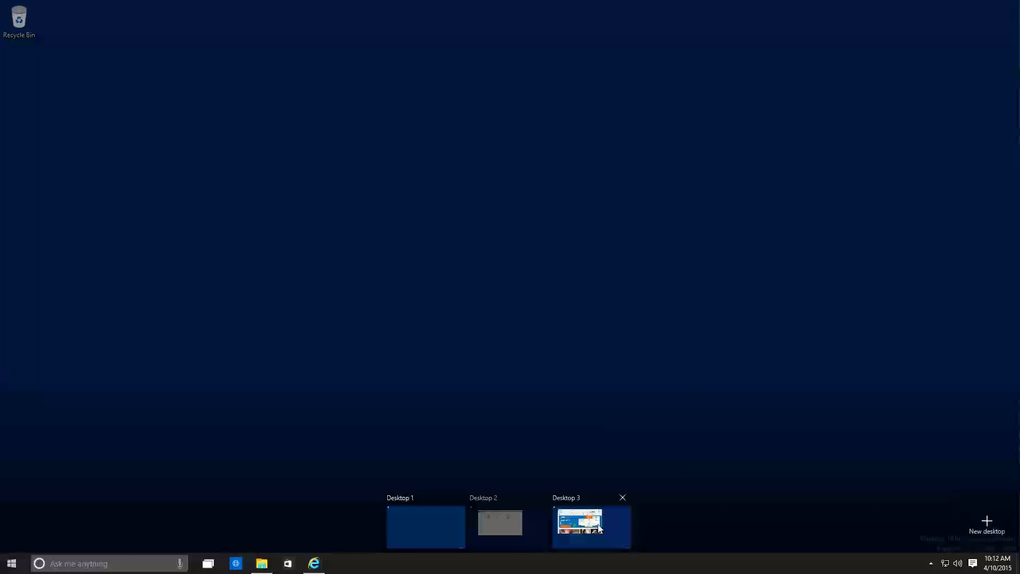
{"action": "left_click", "coordinate": [590, 525]}
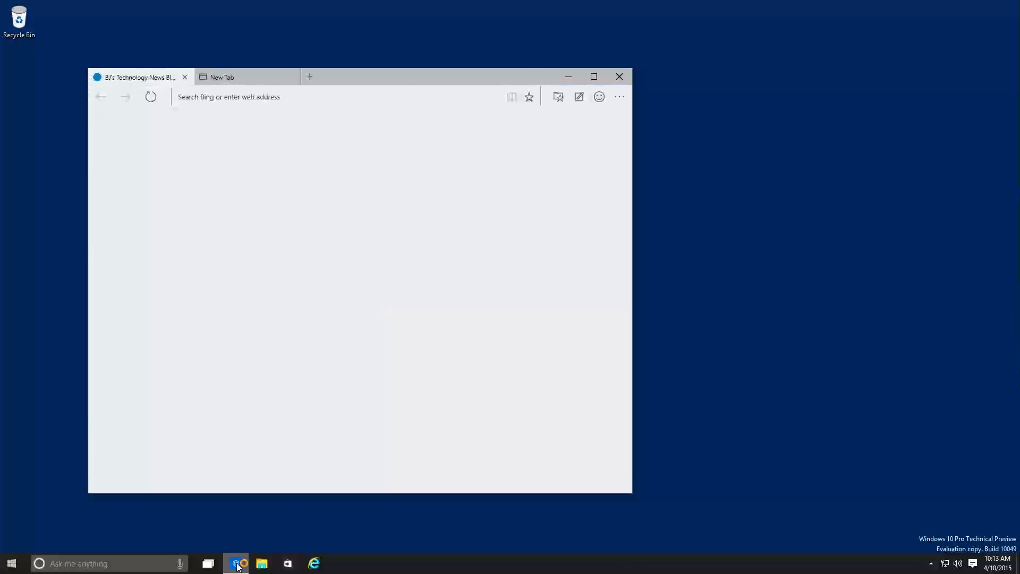
- Put Google in Spartan's web note mode, trying pen, highlighter and eraser before clipping
{"action": "left_click", "coordinate": [151, 96]}
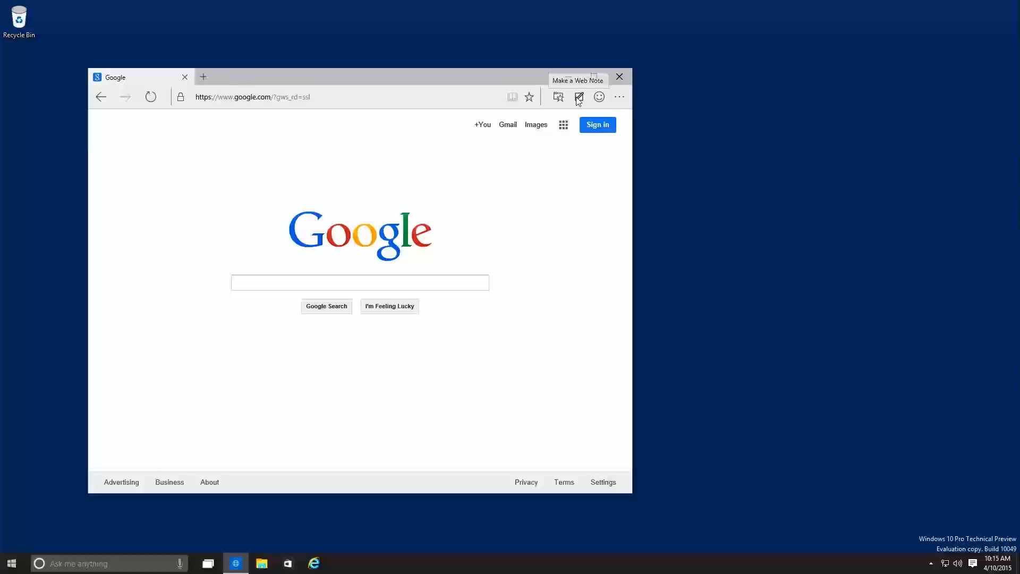
{"action": "left_click", "coordinate": [578, 97]}
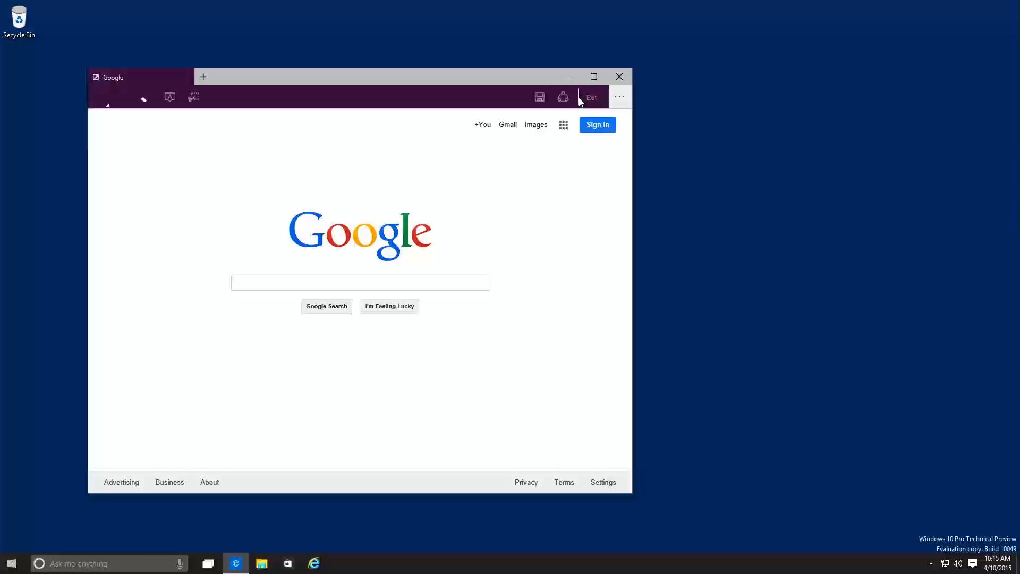
{"action": "mouse_move", "coordinate": [366, 107]}
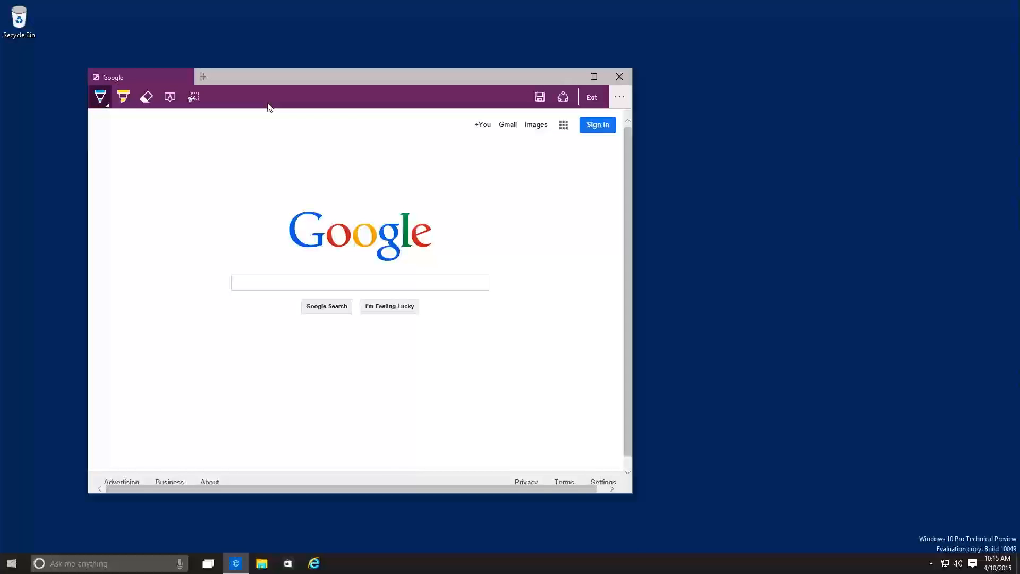
{"action": "mouse_move", "coordinate": [54, 131]}
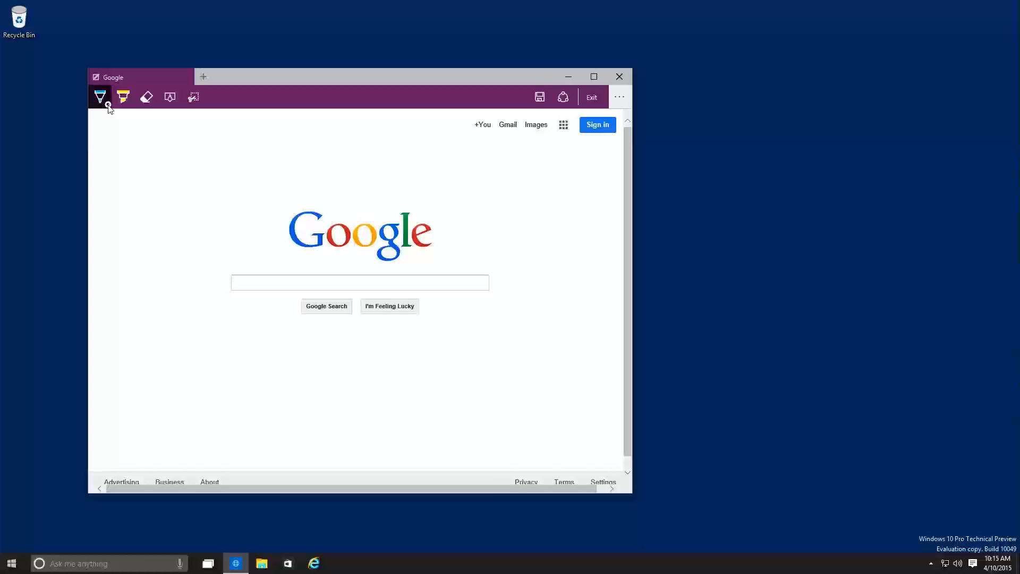
{"action": "left_click", "coordinate": [100, 97]}
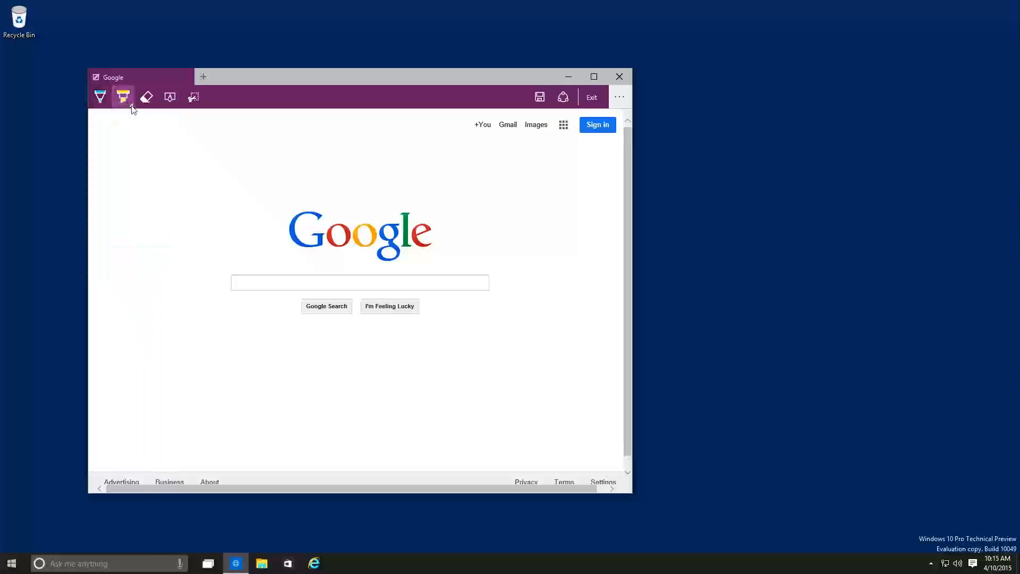
{"action": "left_click", "coordinate": [123, 97]}
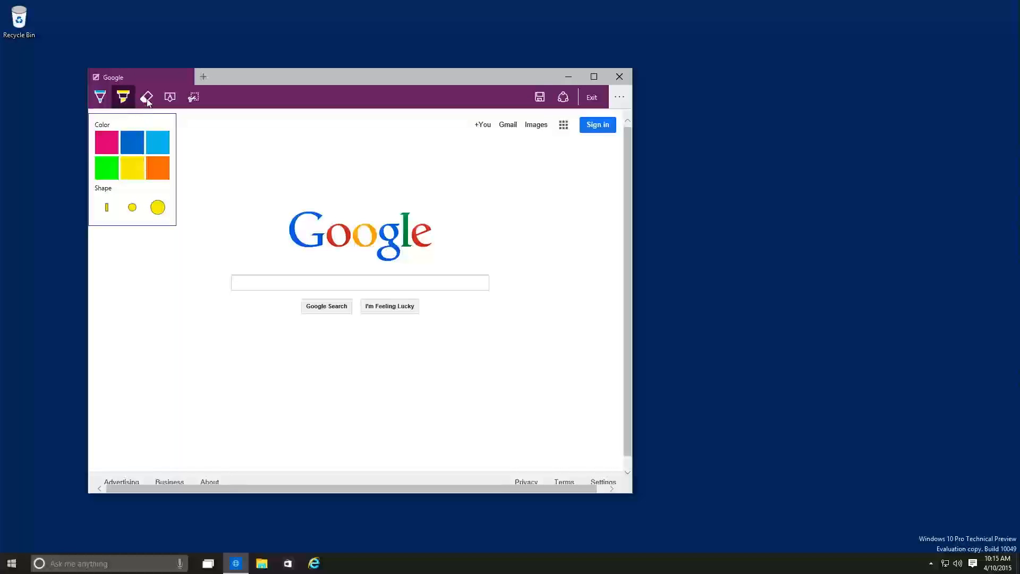
{"action": "left_click", "coordinate": [146, 97]}
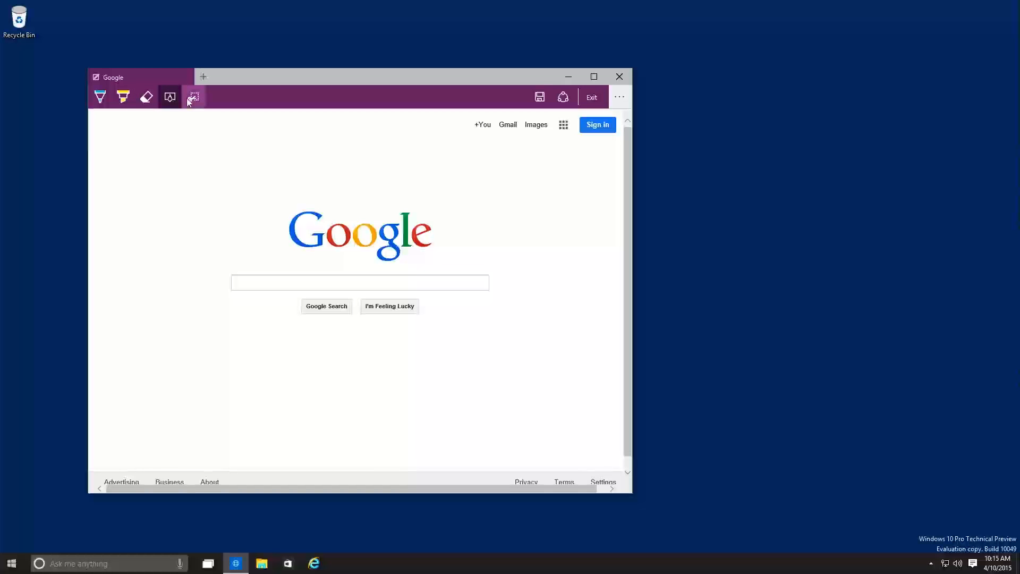
{"action": "left_click", "coordinate": [194, 96]}
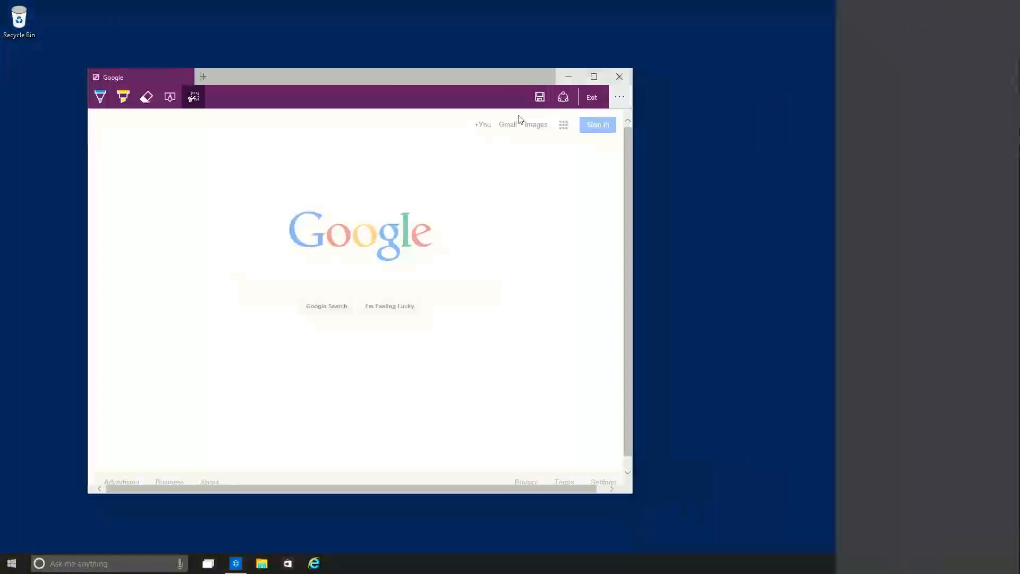
{"action": "left_click", "coordinate": [562, 96]}
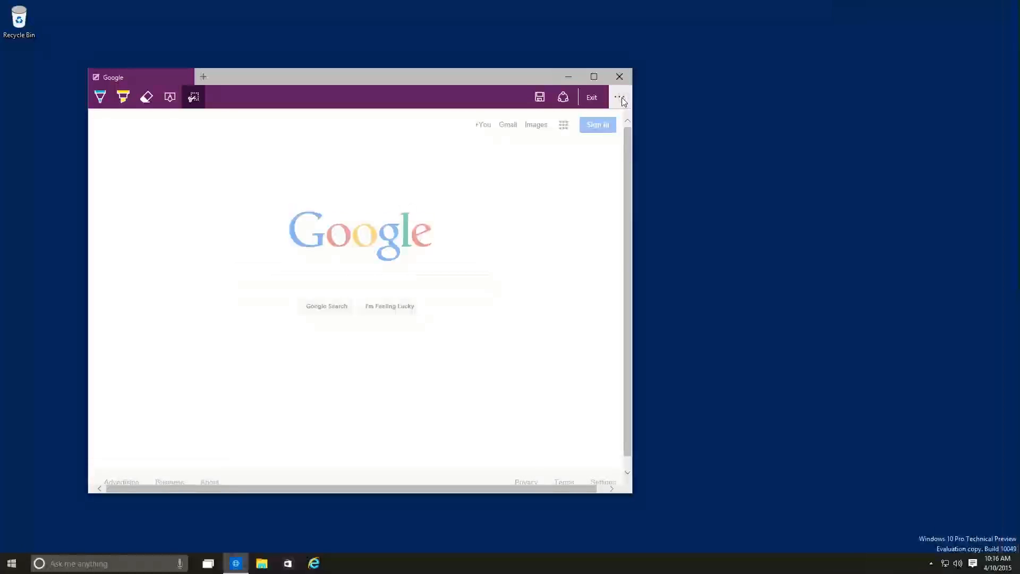
- Handwrite 'Hello' in ink beside the Google logo
{"action": "left_click", "coordinate": [618, 96]}
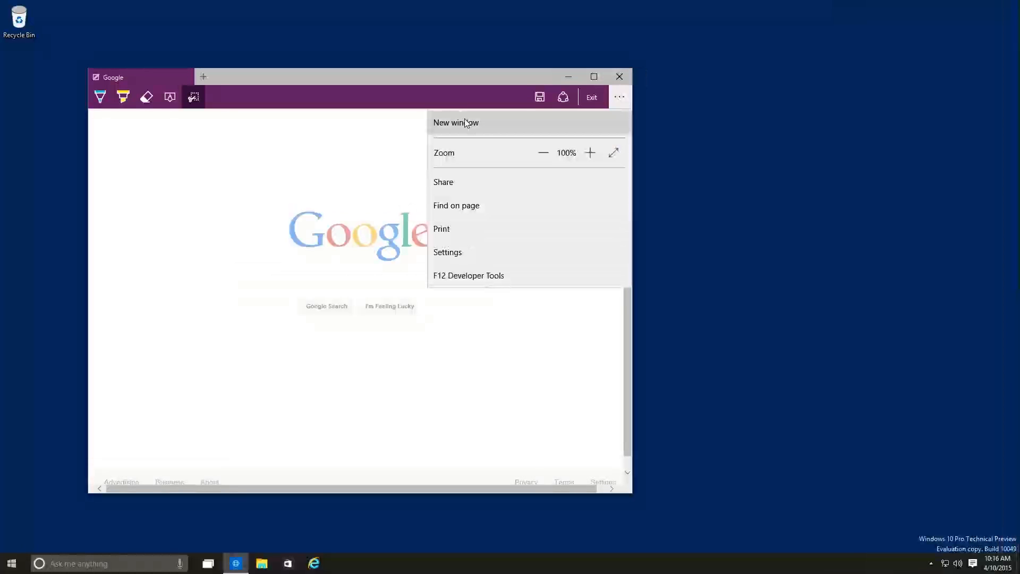
{"action": "mouse_move", "coordinate": [467, 153]}
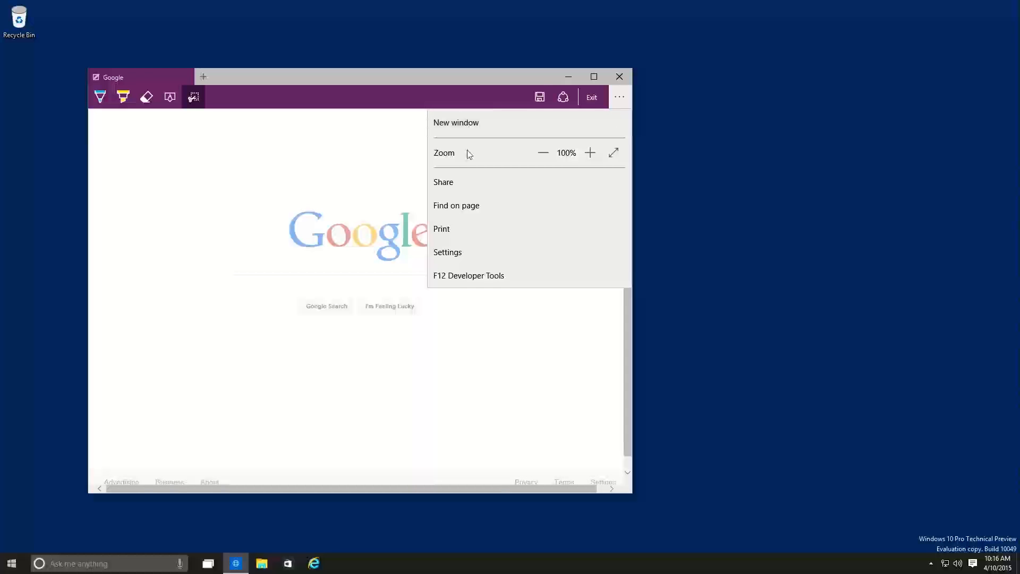
{"action": "mouse_move", "coordinate": [456, 205]}
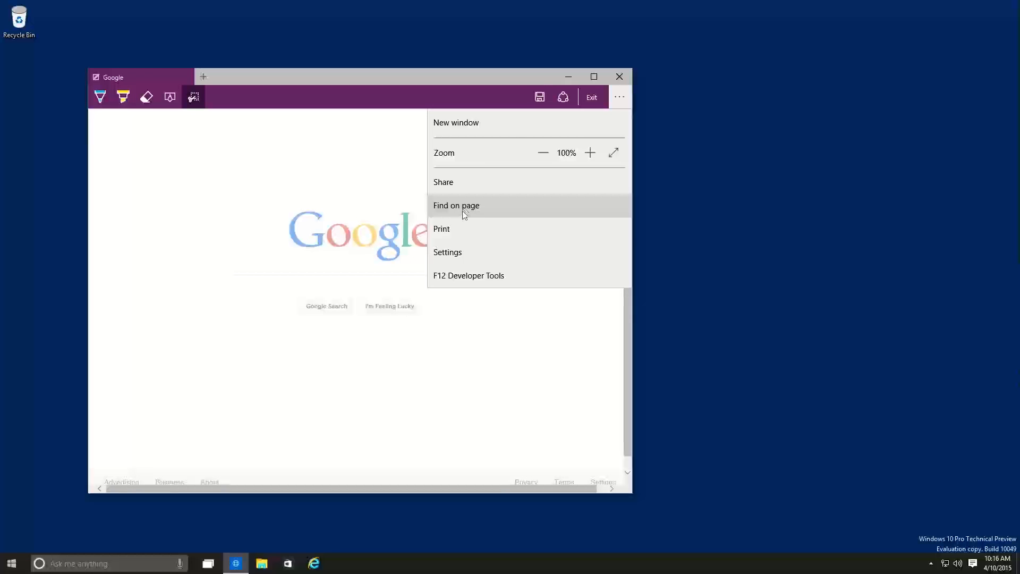
{"action": "mouse_move", "coordinate": [462, 256]}
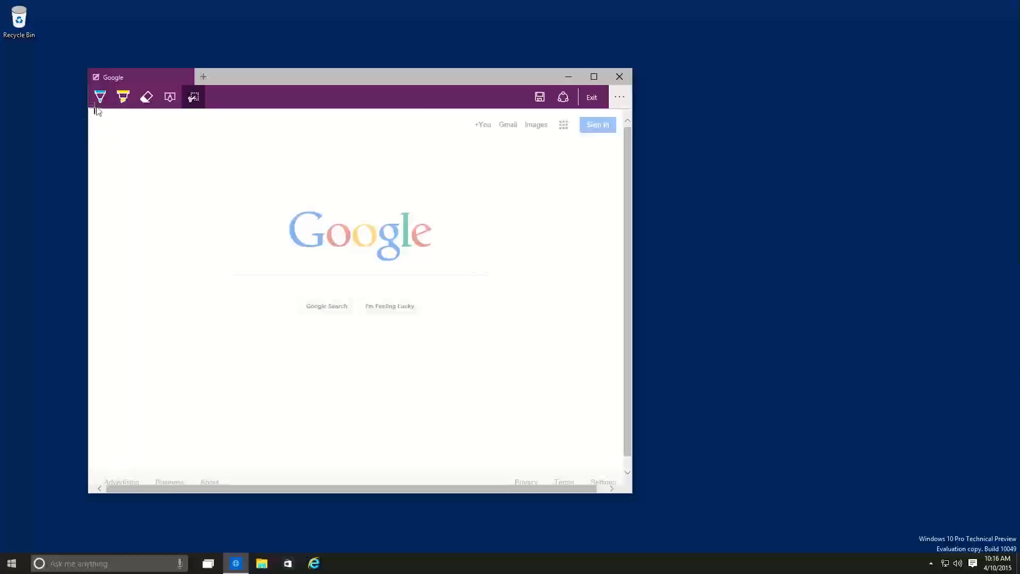
{"action": "left_click_drag", "start_coordinate": [120, 142], "coordinate": [124, 202]}
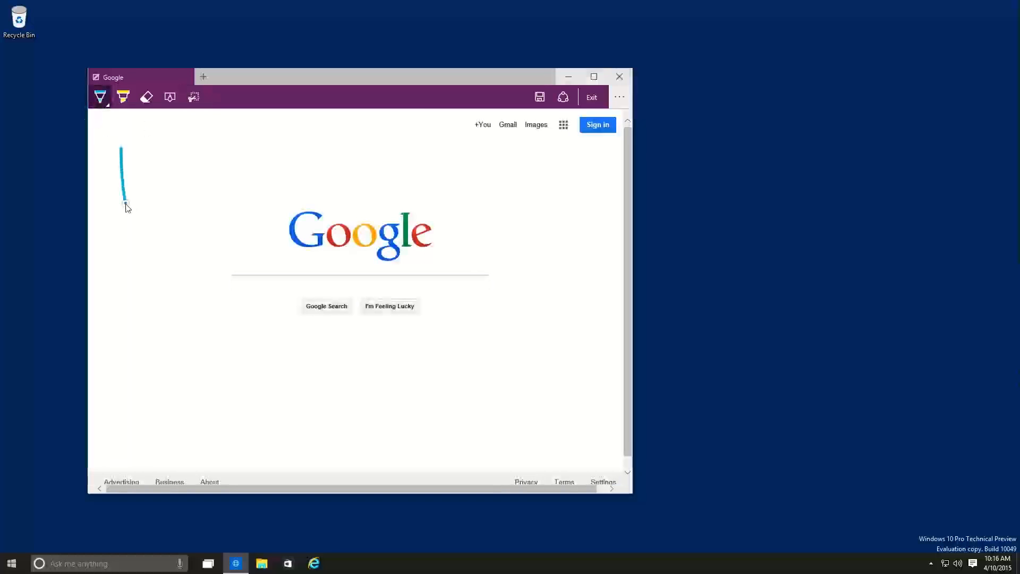
{"action": "left_click_drag", "start_coordinate": [121, 195], "coordinate": [166, 186]}
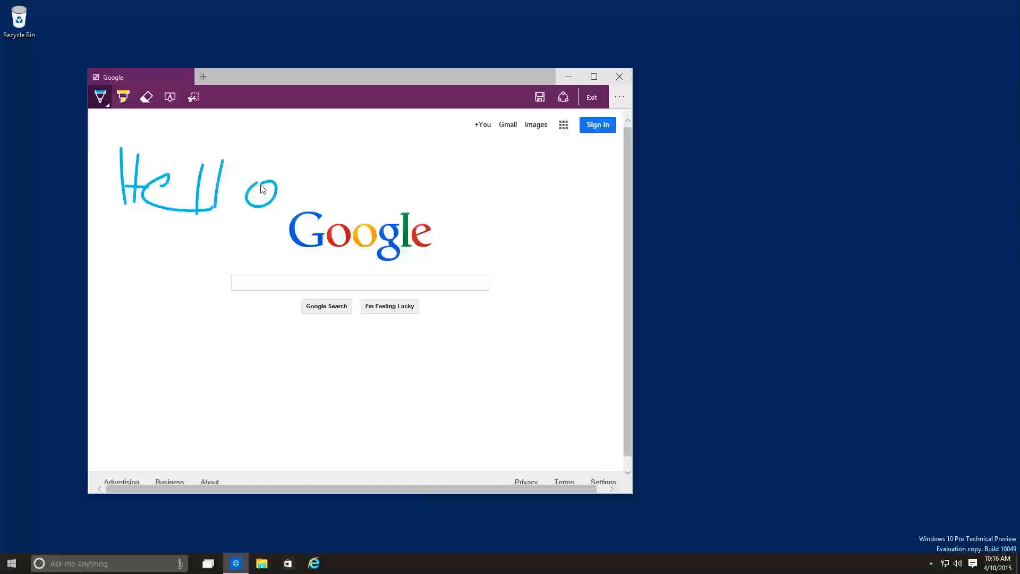
{"action": "left_click", "coordinate": [617, 96]}
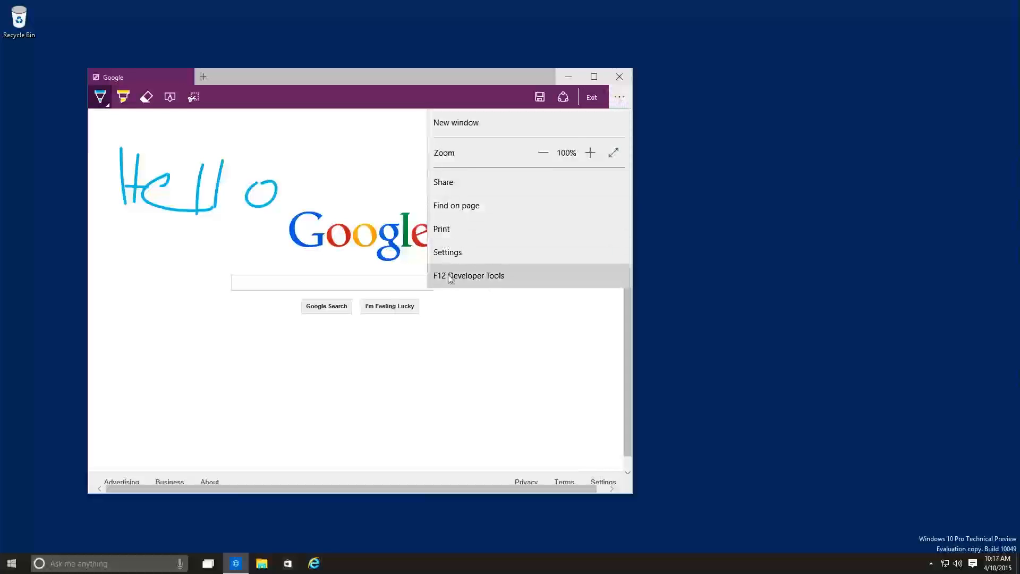
- Turn on 'Show the favorites bar', check reading view font sizes, and browse remaining settings
{"action": "left_click", "coordinate": [447, 252]}
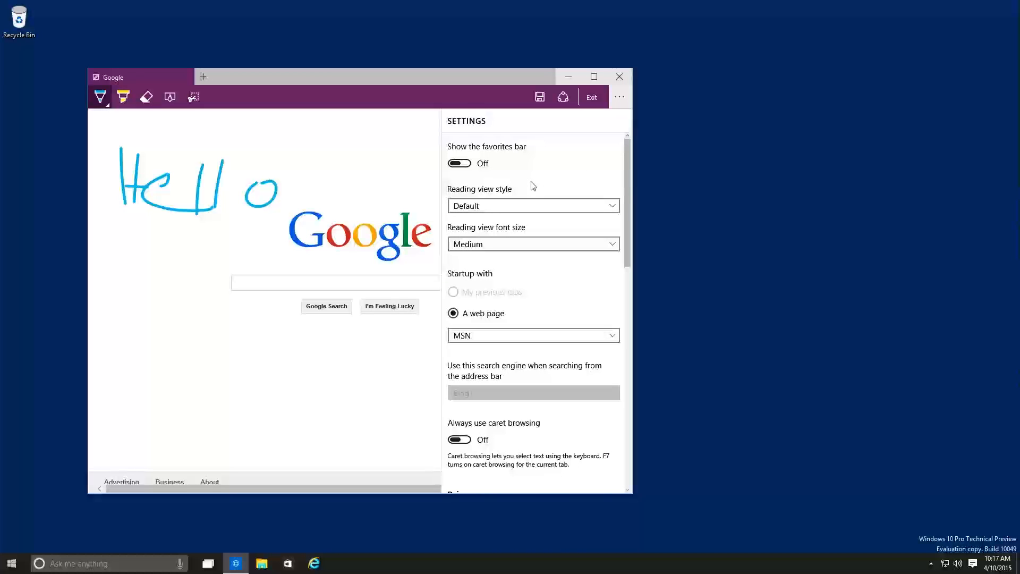
{"action": "left_click", "coordinate": [458, 163]}
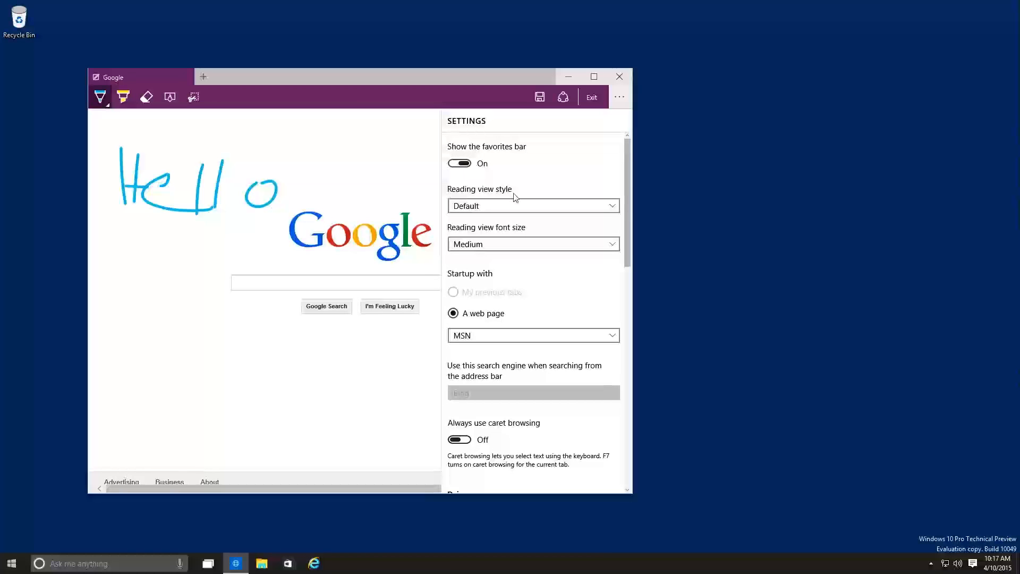
{"action": "left_click", "coordinate": [533, 205]}
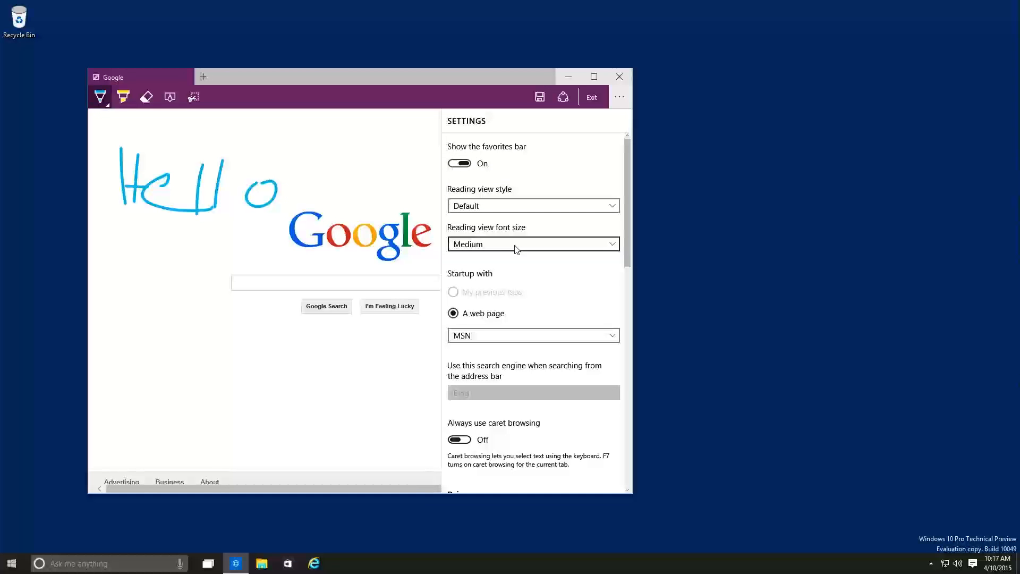
{"action": "left_click", "coordinate": [533, 244]}
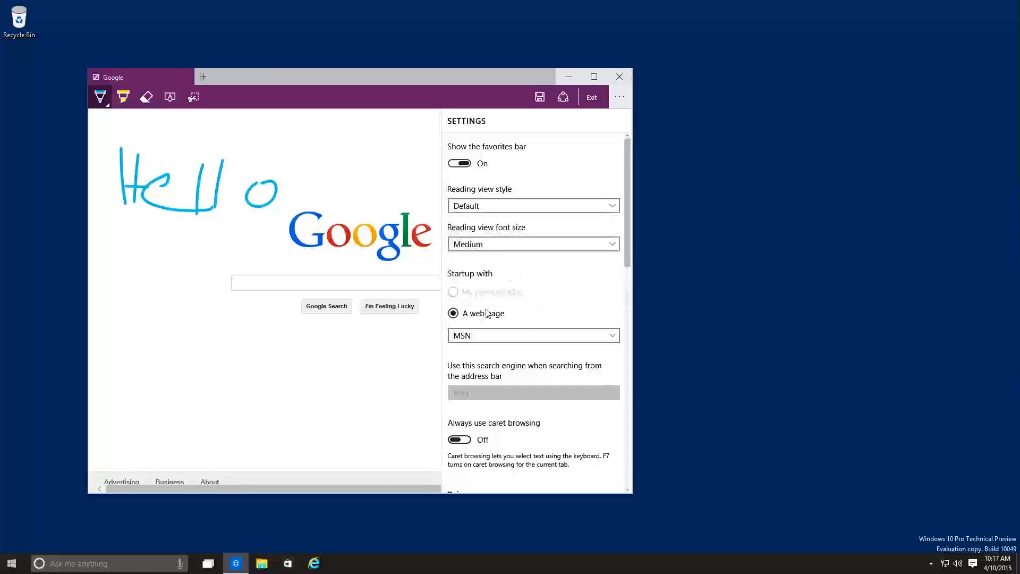
{"action": "left_click", "coordinate": [610, 335]}
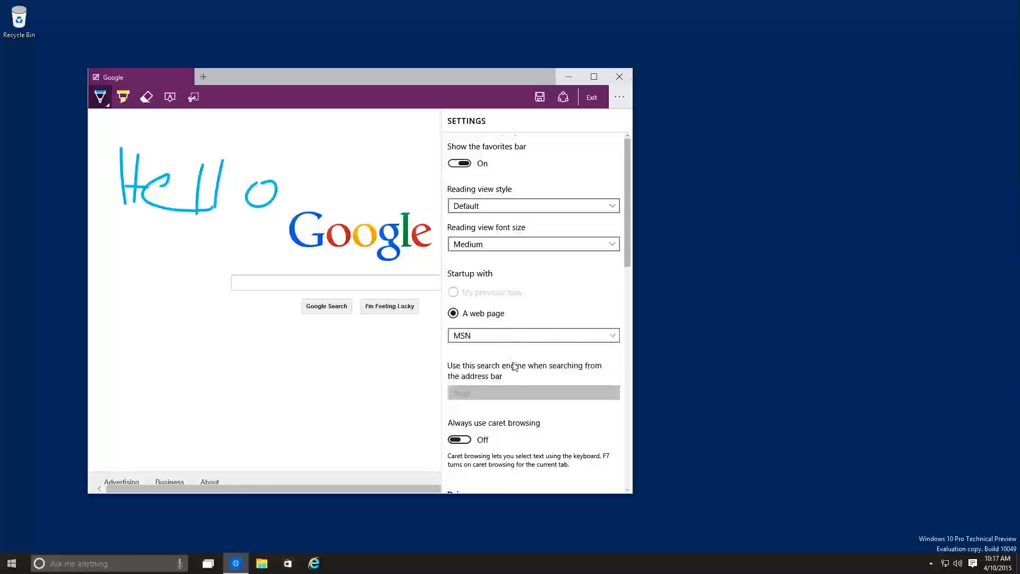
{"action": "scroll", "scroll_direction": "down", "scroll_amount": 3}
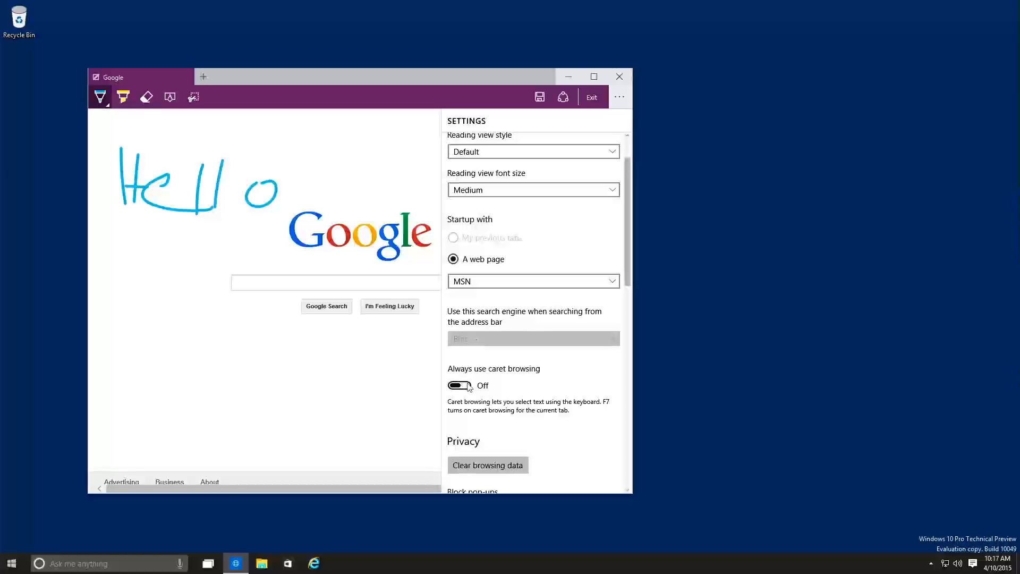
{"action": "scroll", "scroll_direction": "down", "scroll_amount": 3}
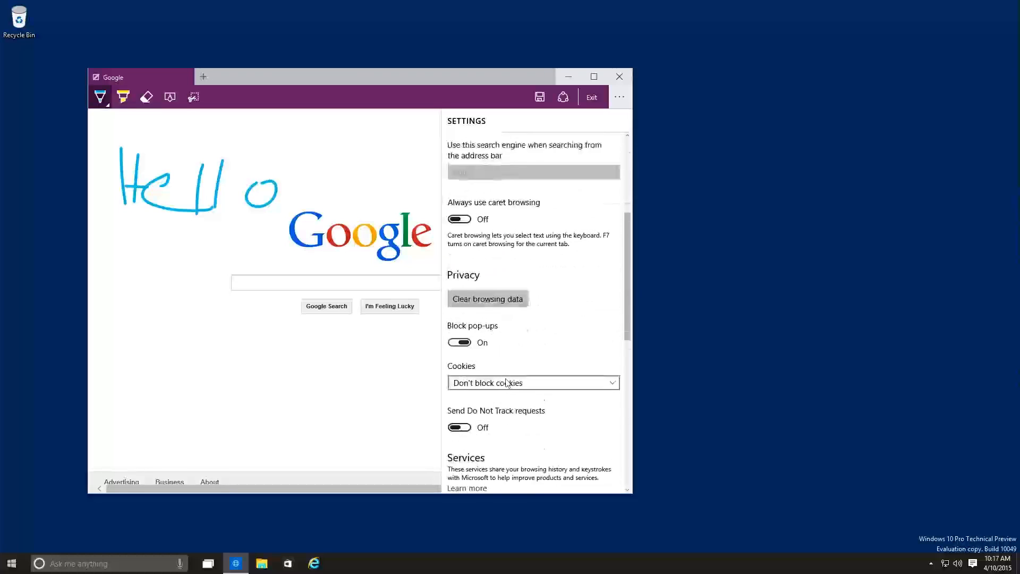
{"action": "scroll", "scroll_direction": "down", "scroll_amount": 3}
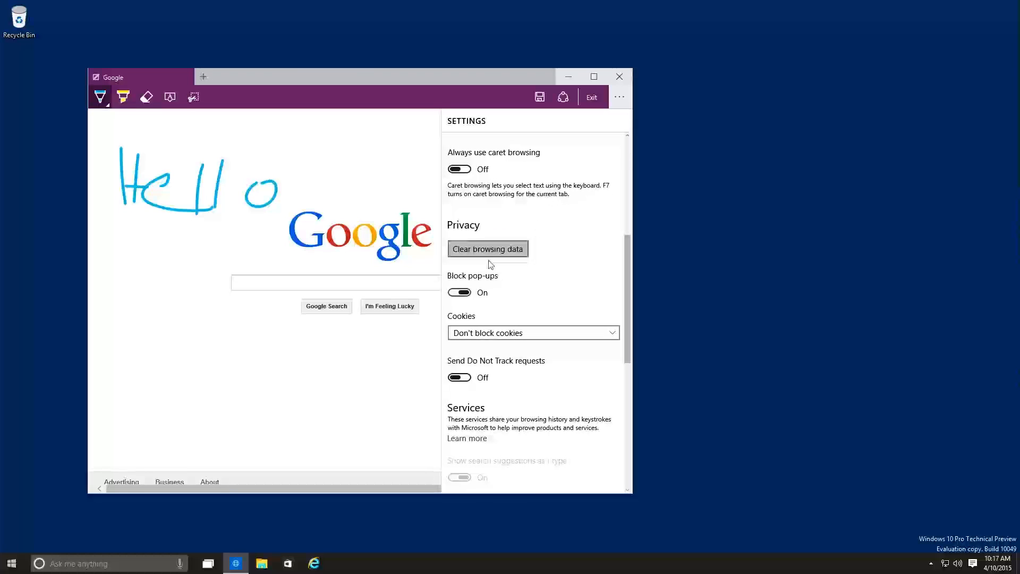
{"action": "mouse_move", "coordinate": [507, 312]}
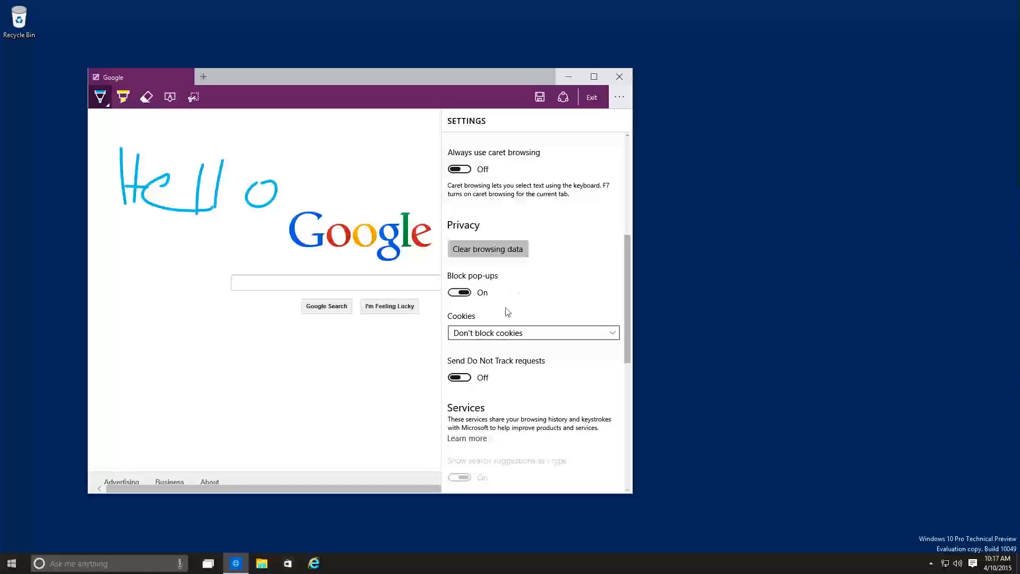
{"action": "scroll", "scroll_direction": "down", "scroll_amount": 3}
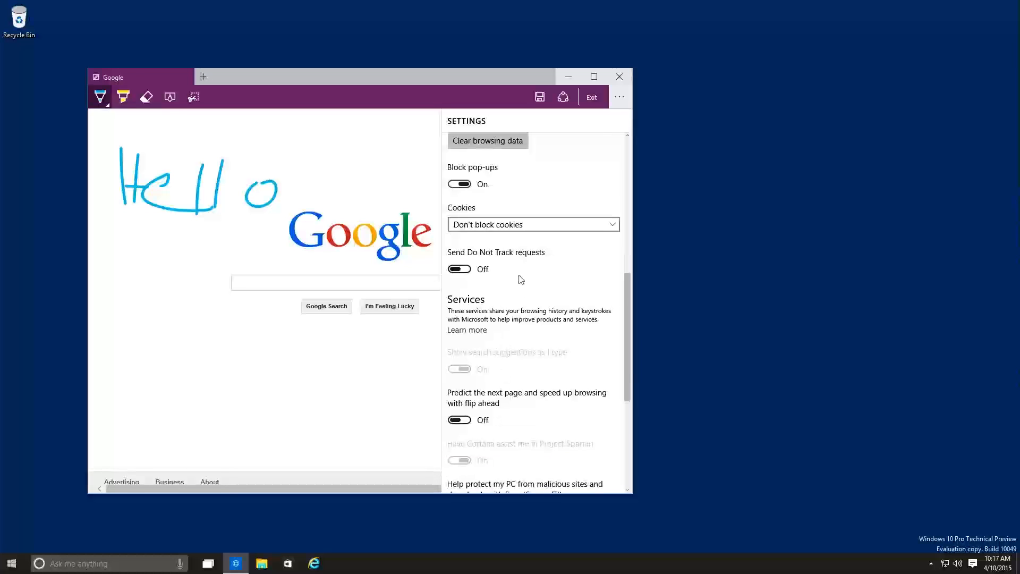
{"action": "scroll", "scroll_direction": "down", "scroll_amount": 3}
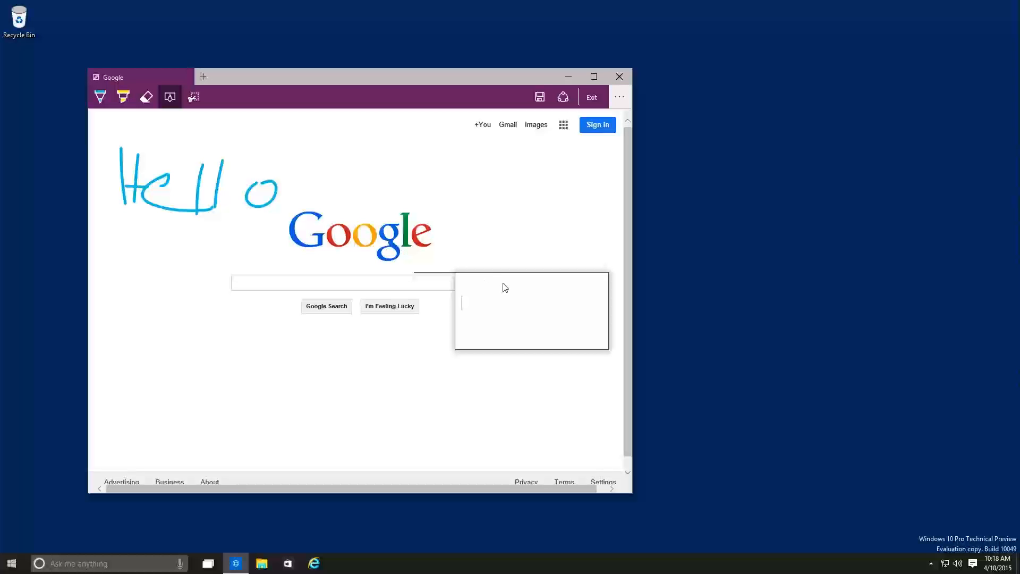
- Type 'hello world' into the typed note on the Google page
{"action": "type", "text": "hello worl"}
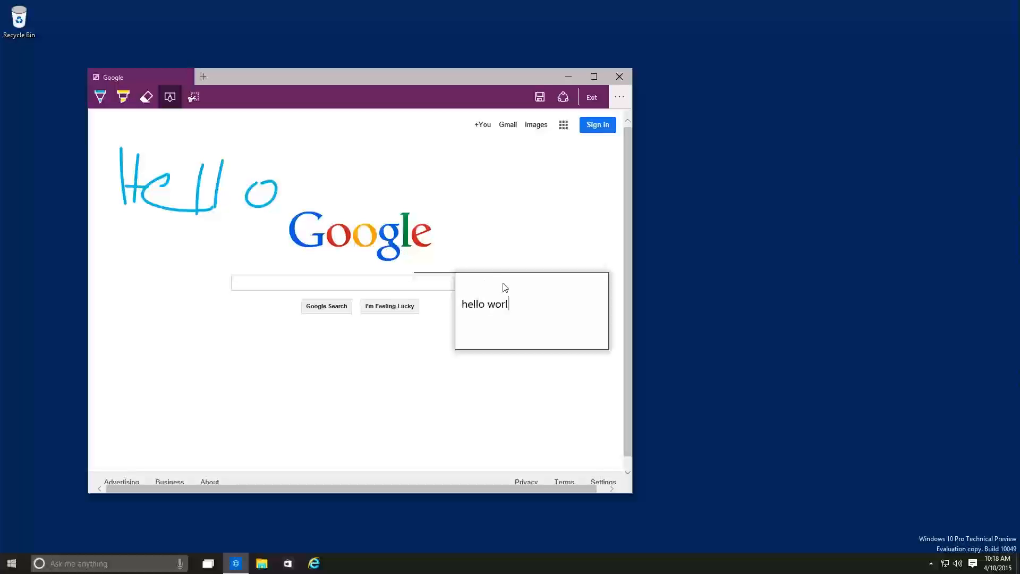
{"action": "type", "text": "d"}
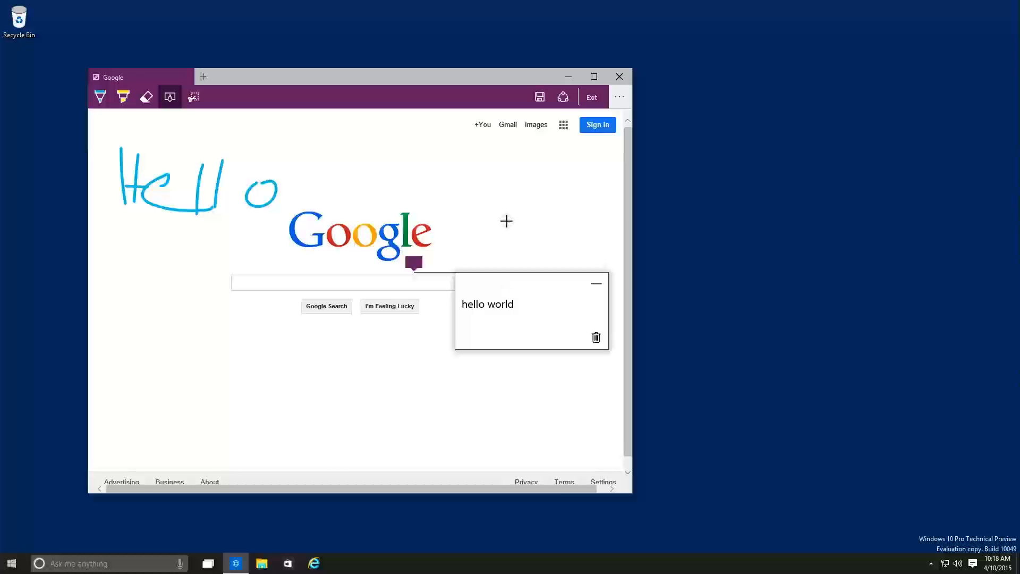
{"action": "mouse_move", "coordinate": [562, 280]}
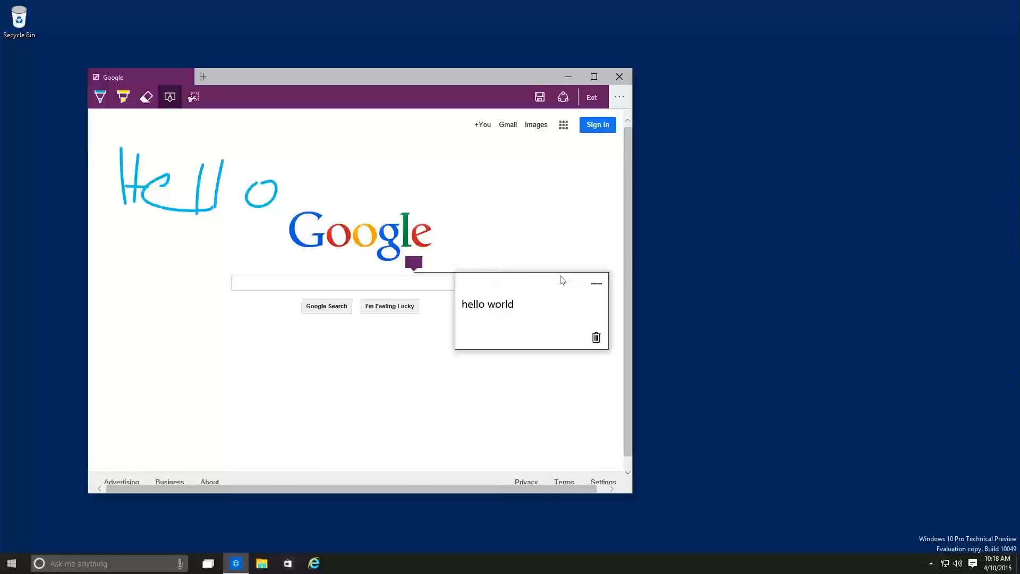
{"action": "mouse_move", "coordinate": [597, 282]}
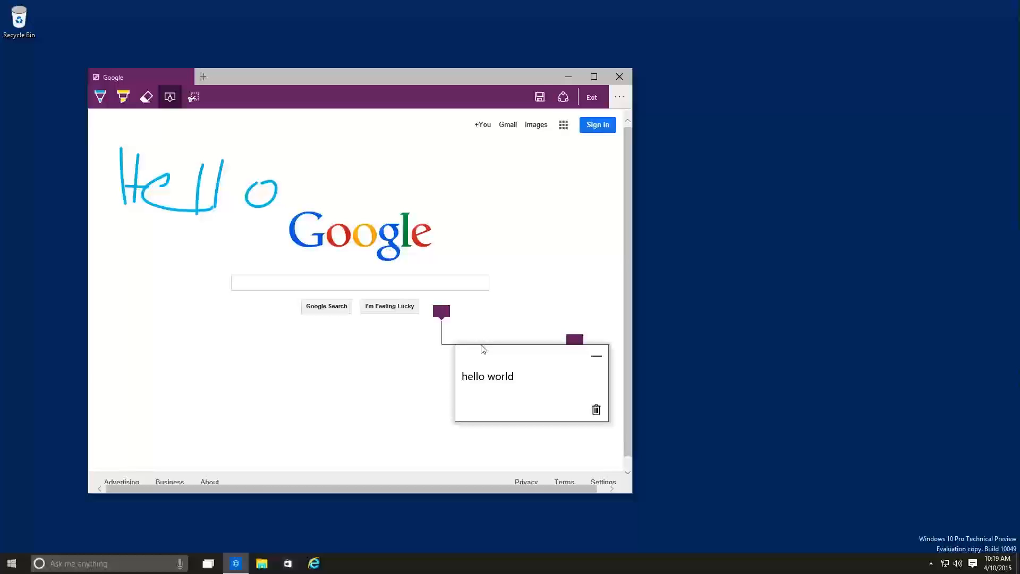
- Name the favorite 'Web Notes on Google' and choose Favorites as its location
{"action": "left_click", "coordinate": [539, 96]}
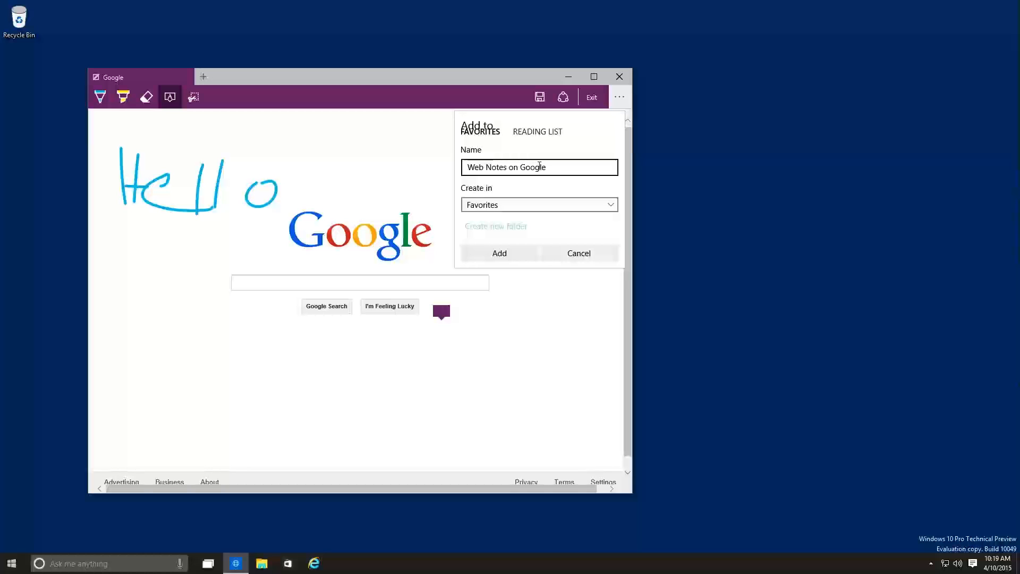
{"action": "left_click", "coordinate": [539, 168]}
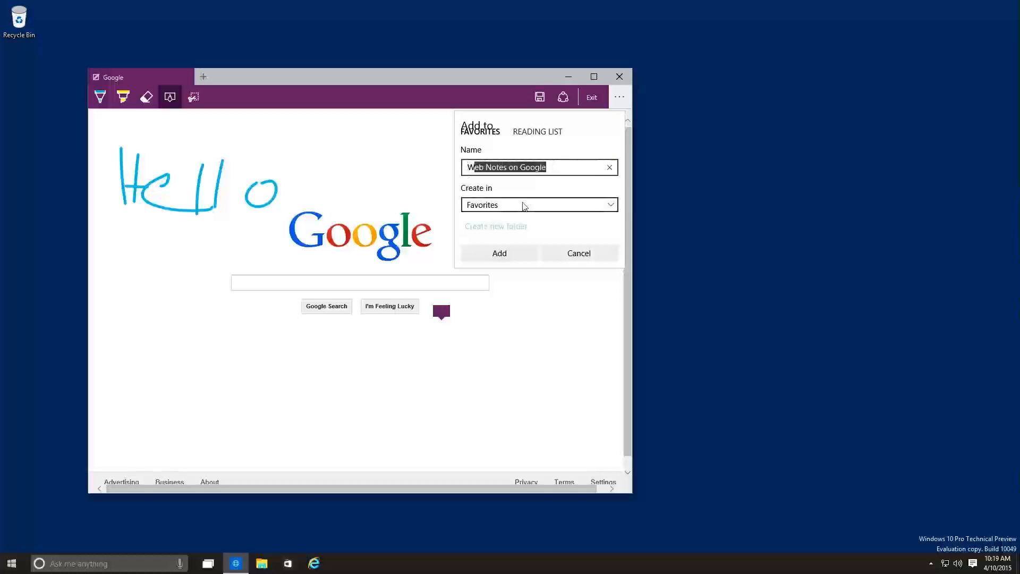
{"action": "left_click", "coordinate": [538, 204]}
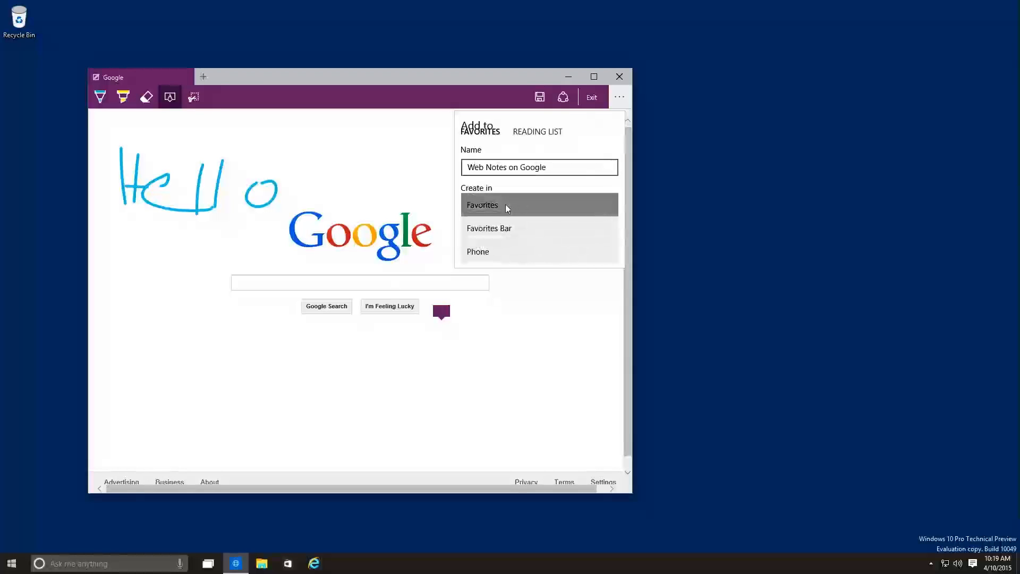
{"action": "mouse_move", "coordinate": [484, 254]}
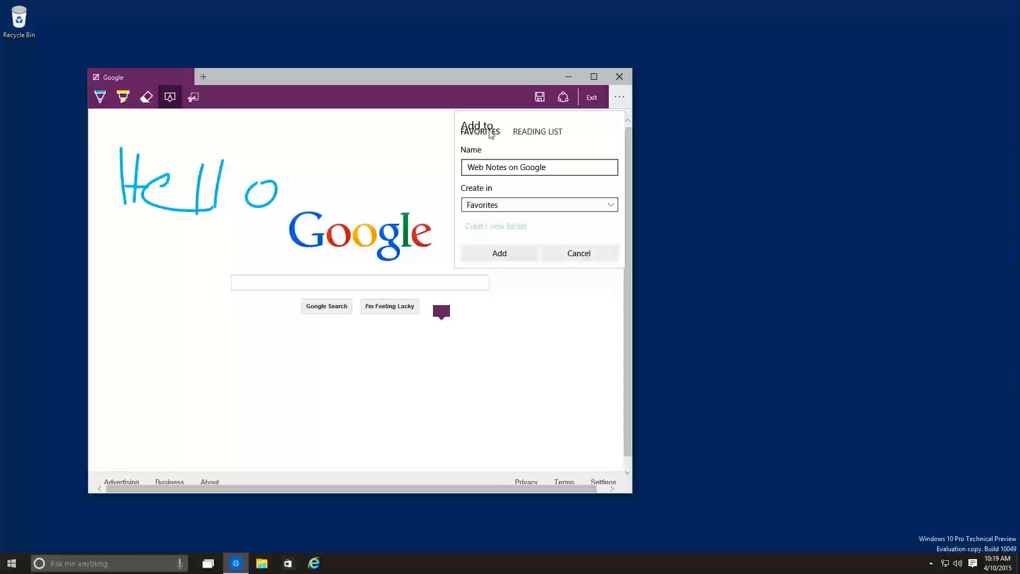
{"action": "mouse_move", "coordinate": [503, 122]}
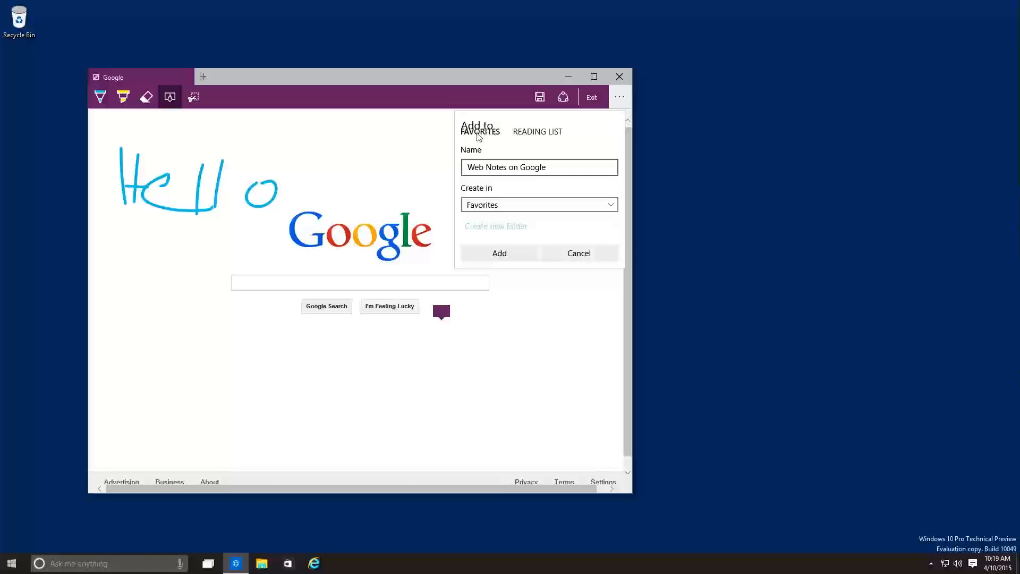
{"action": "mouse_move", "coordinate": [581, 140]}
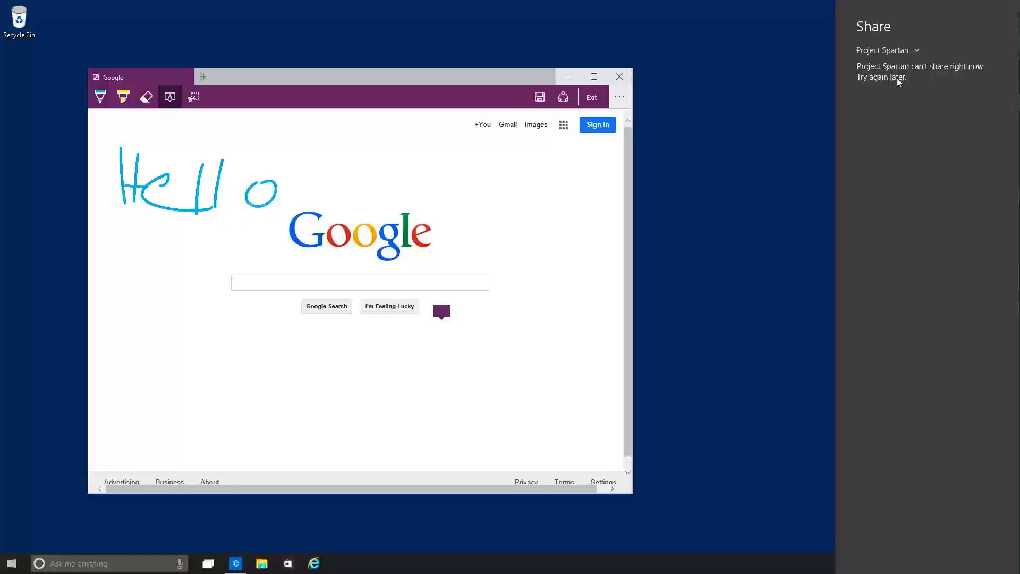
- Pick Screenshot as the share source with OneNote as target, then dismiss the Share pane
{"action": "left_click", "coordinate": [888, 50]}
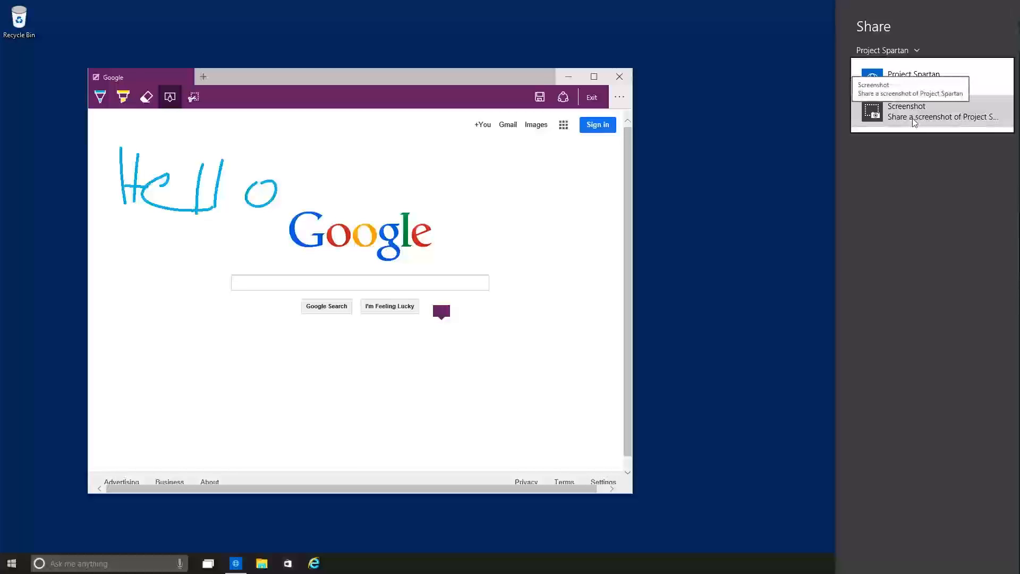
{"action": "left_click", "coordinate": [906, 111]}
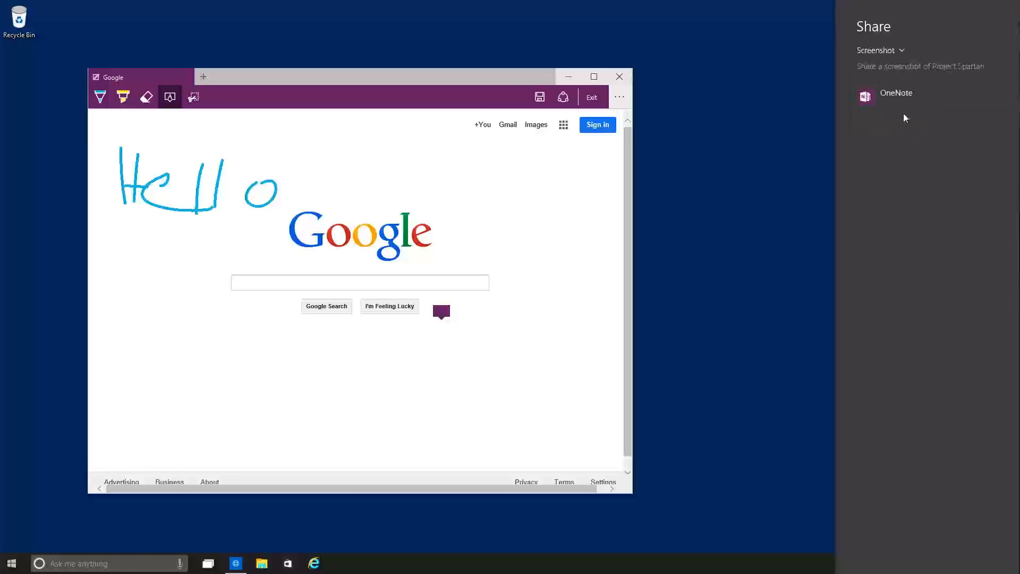
{"action": "mouse_move", "coordinate": [458, 229]}
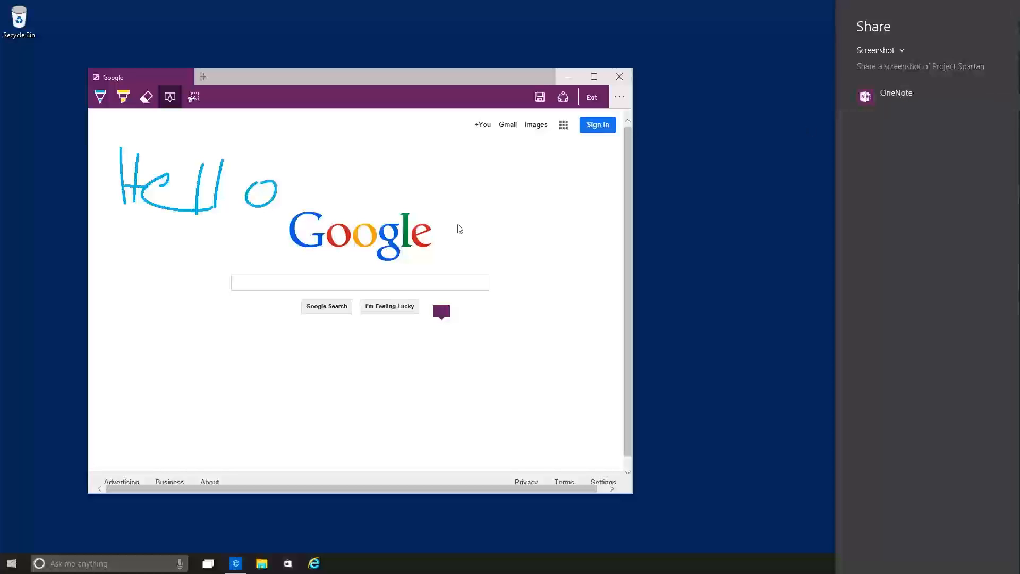
{"action": "left_click", "coordinate": [591, 97]}
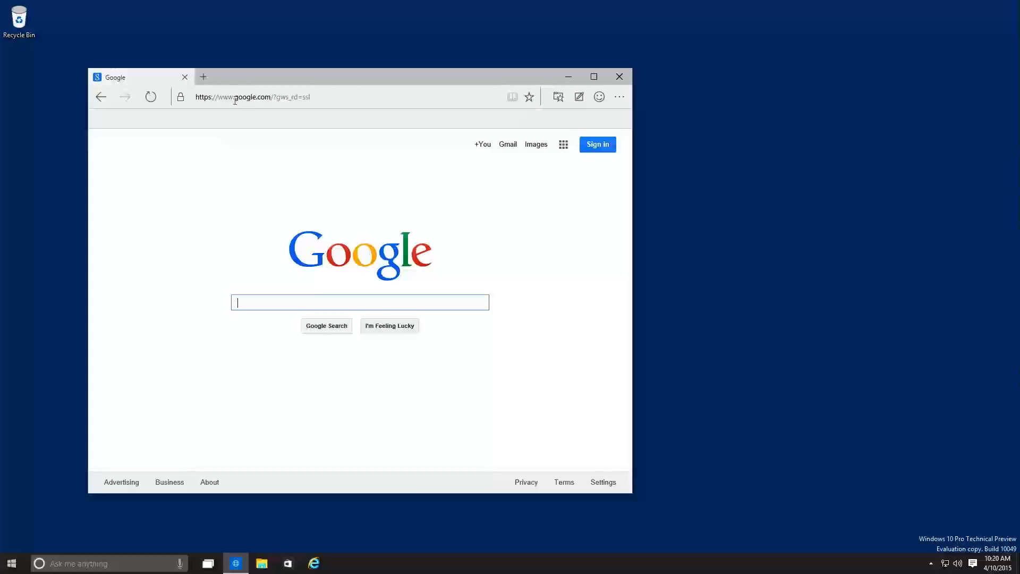
{"action": "left_click", "coordinate": [252, 97]}
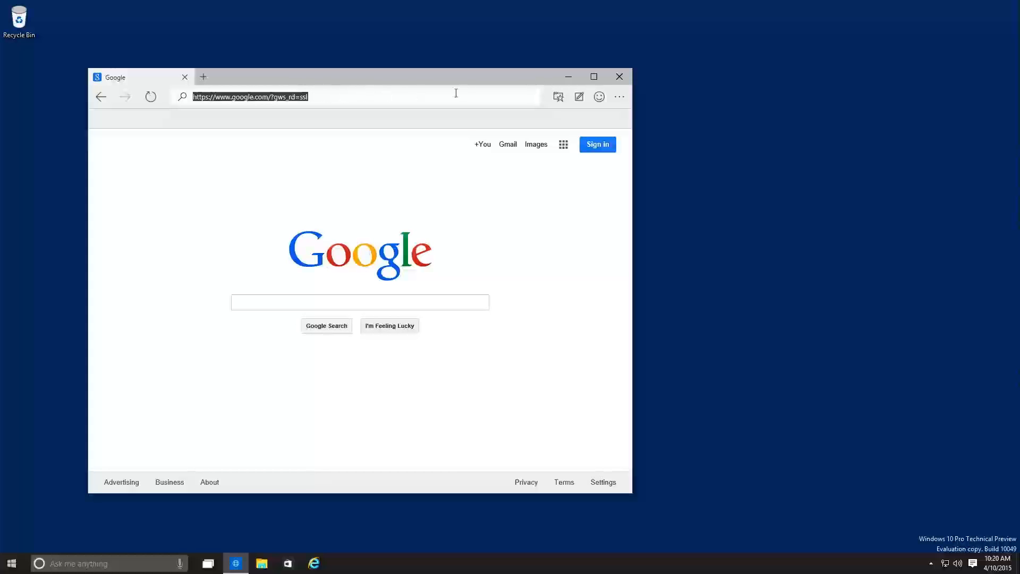
{"action": "mouse_move", "coordinate": [182, 125]}
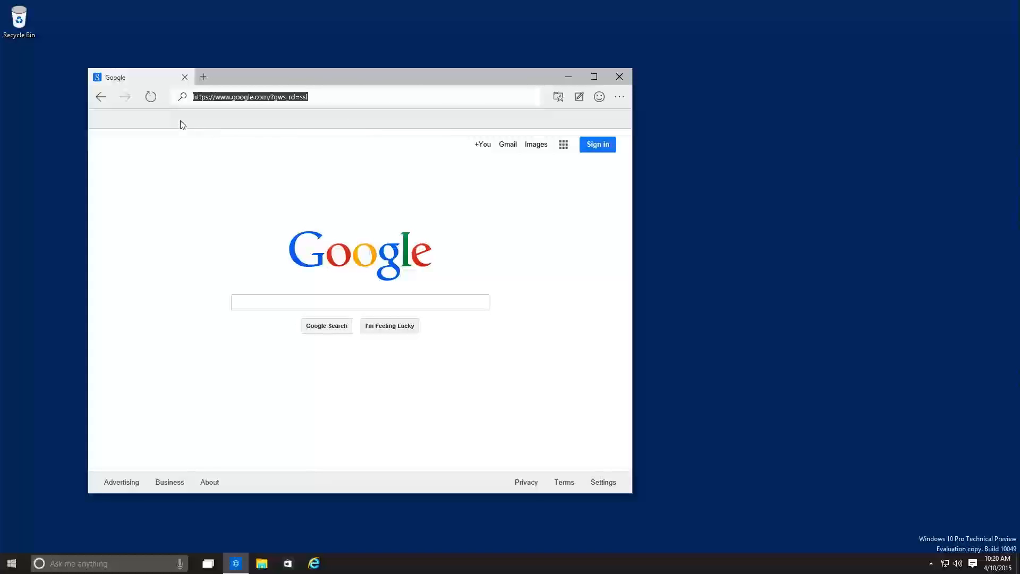
{"action": "mouse_move", "coordinate": [151, 96]}
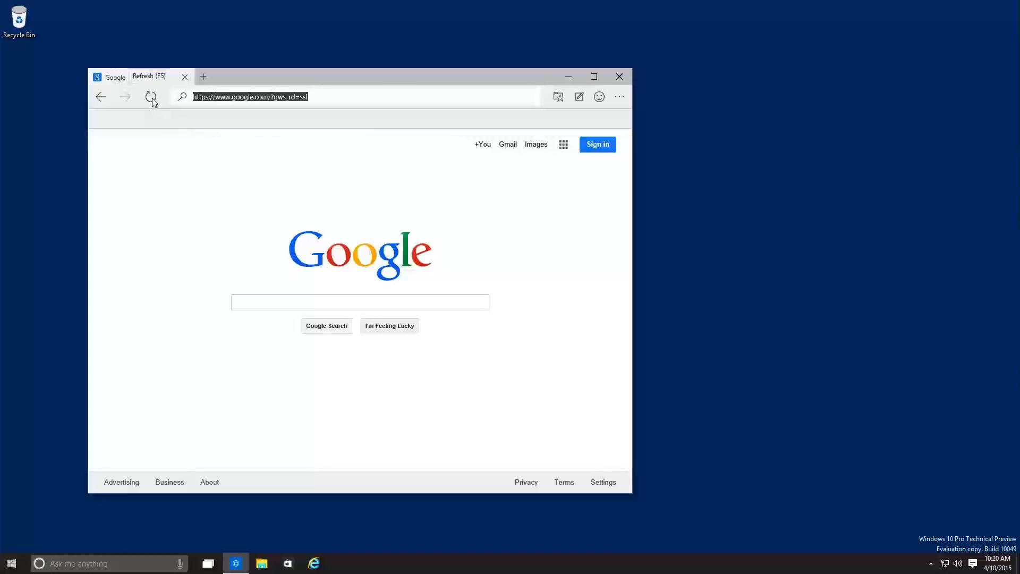
{"action": "mouse_move", "coordinate": [101, 96]}
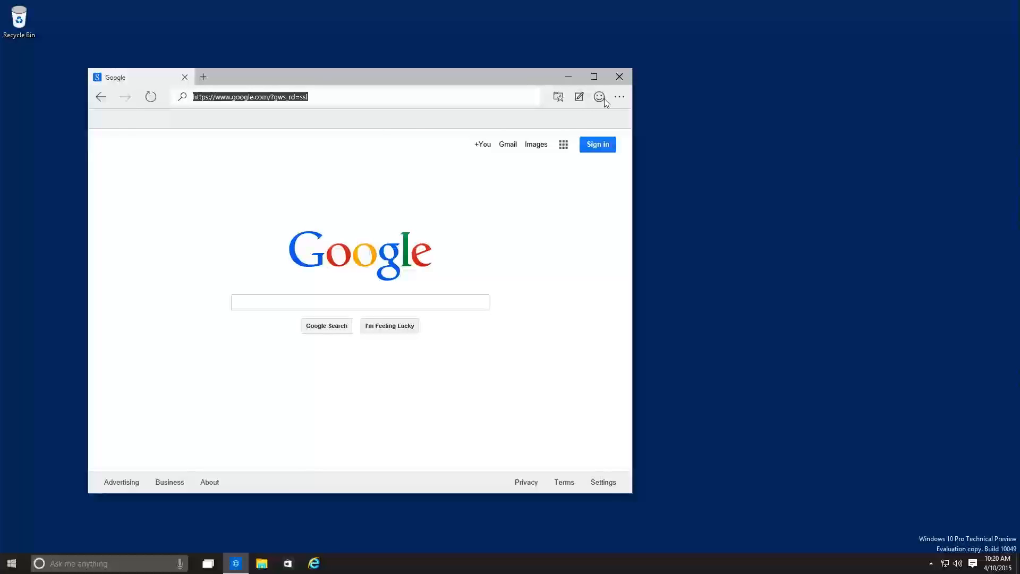
{"action": "left_click", "coordinate": [598, 97]}
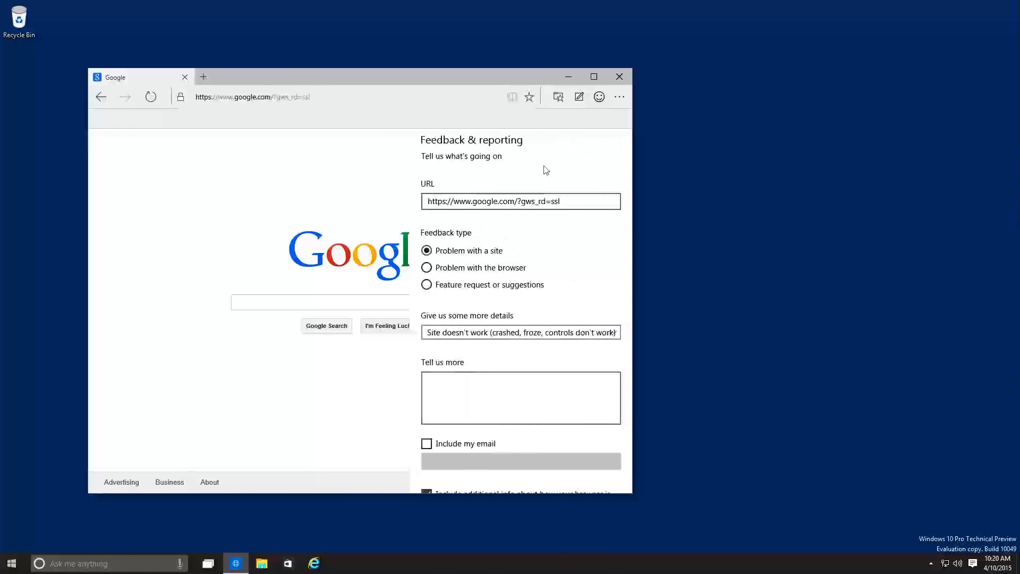
{"action": "left_click", "coordinate": [520, 200]}
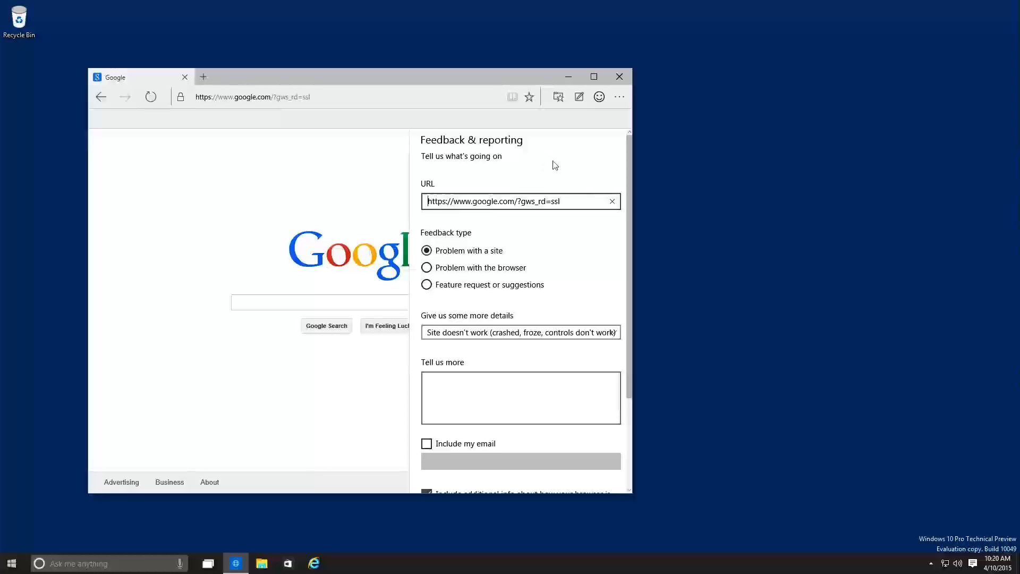
{"action": "scroll", "scroll_direction": "down", "scroll_amount": 3}
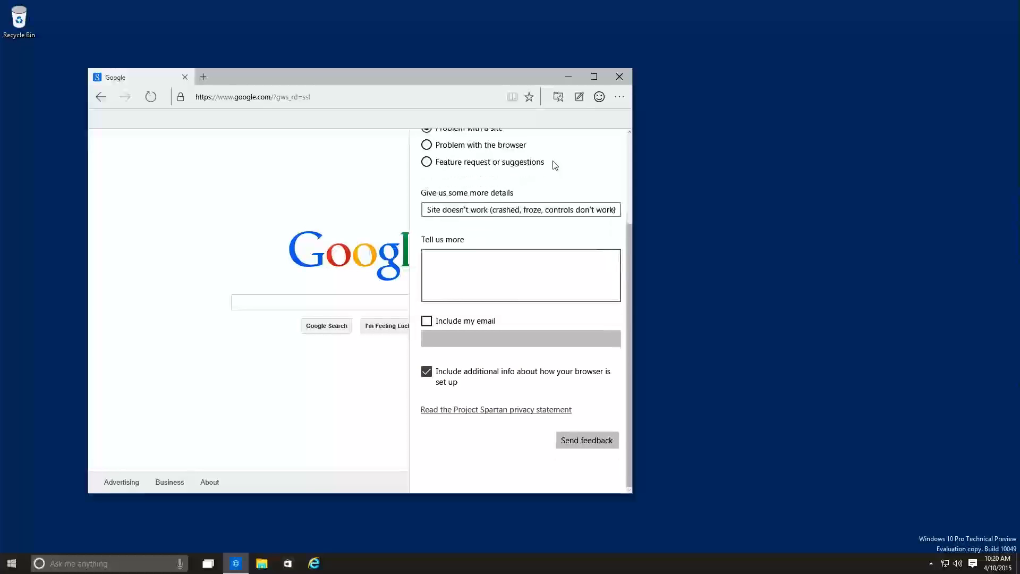
{"action": "scroll", "scroll_direction": "up", "scroll_amount": 3}
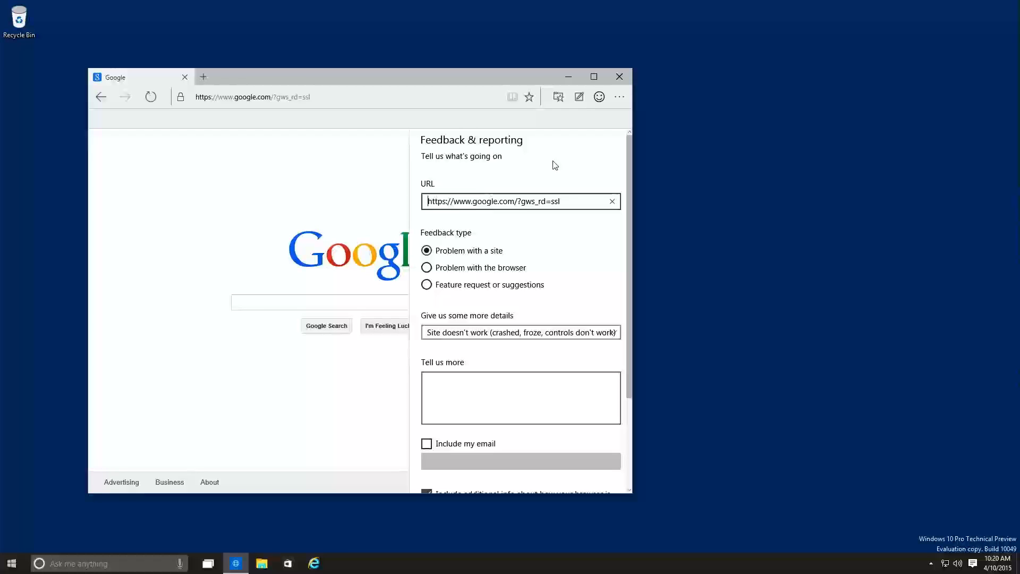
{"action": "left_click", "coordinate": [528, 96]}
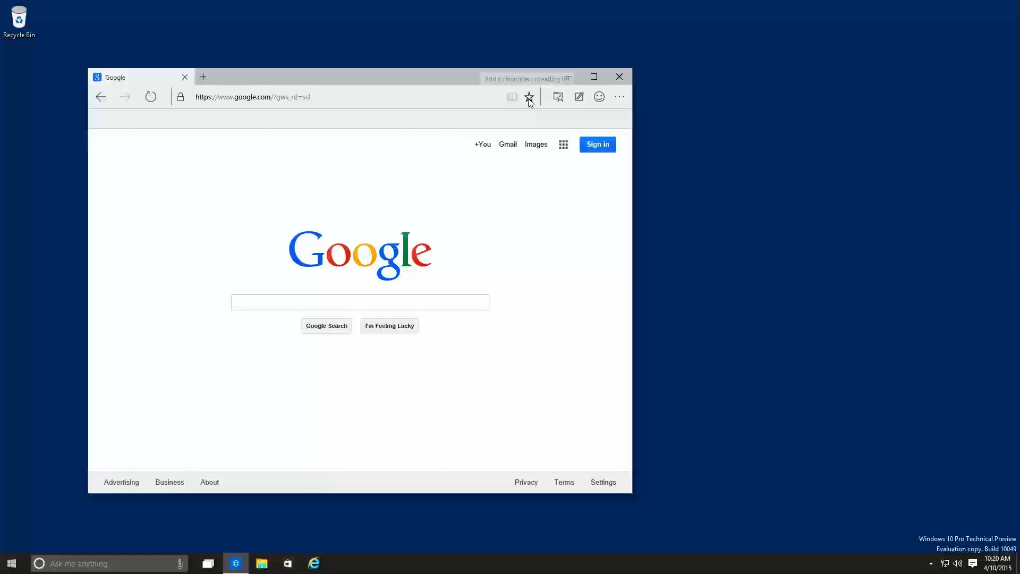
{"action": "mouse_move", "coordinate": [528, 96]}
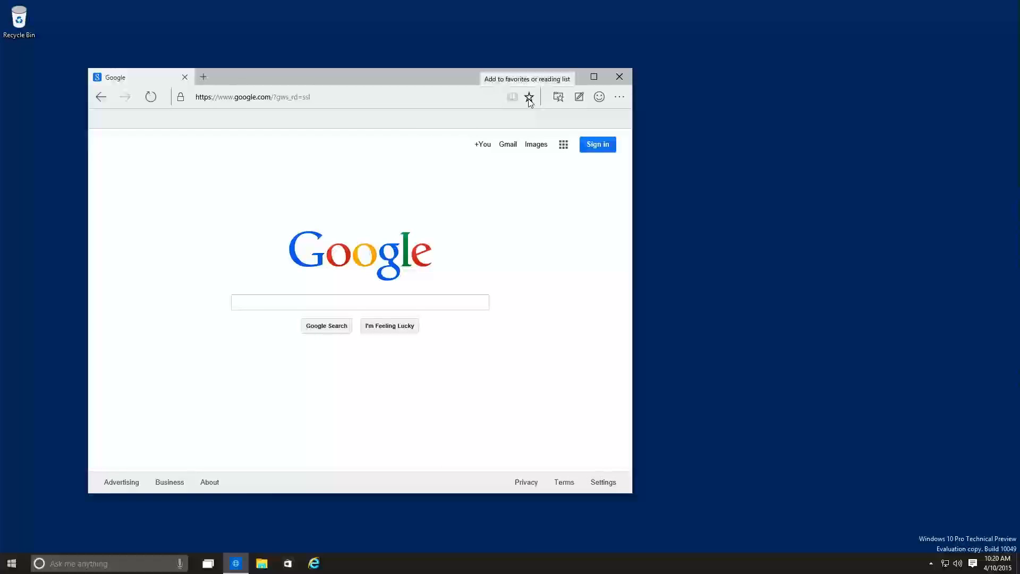
{"action": "mouse_move", "coordinate": [557, 97]}
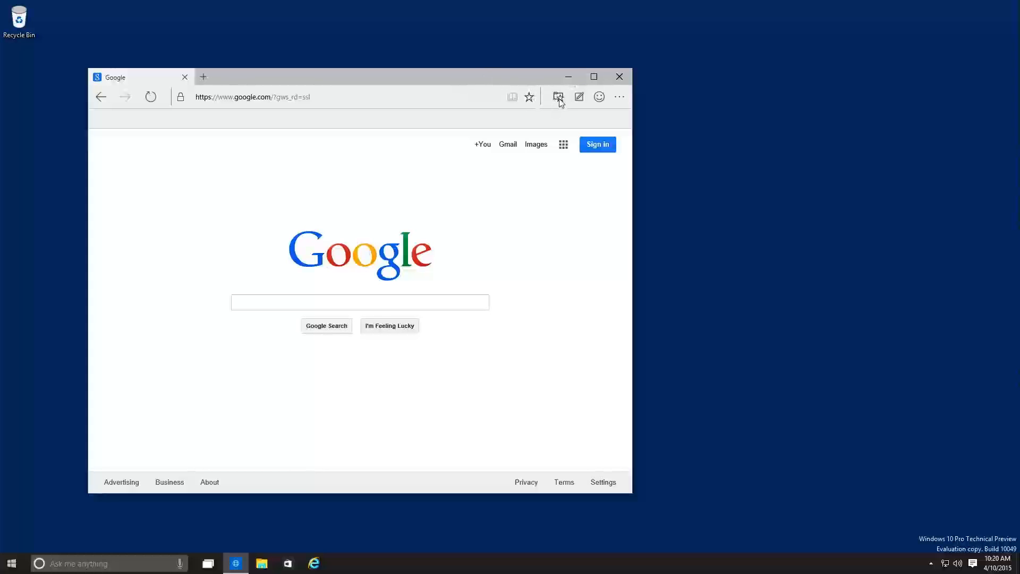
- Show the hub's Favorites list with Bing, Favorites Bar, Phone and Web Notes on Google
{"action": "left_click", "coordinate": [557, 97]}
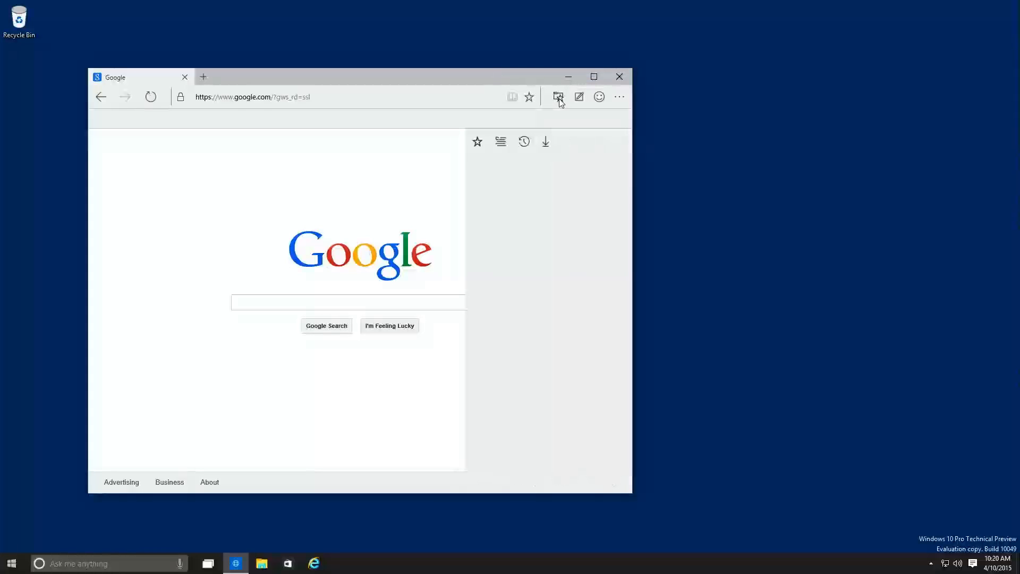
{"action": "left_click", "coordinate": [558, 96]}
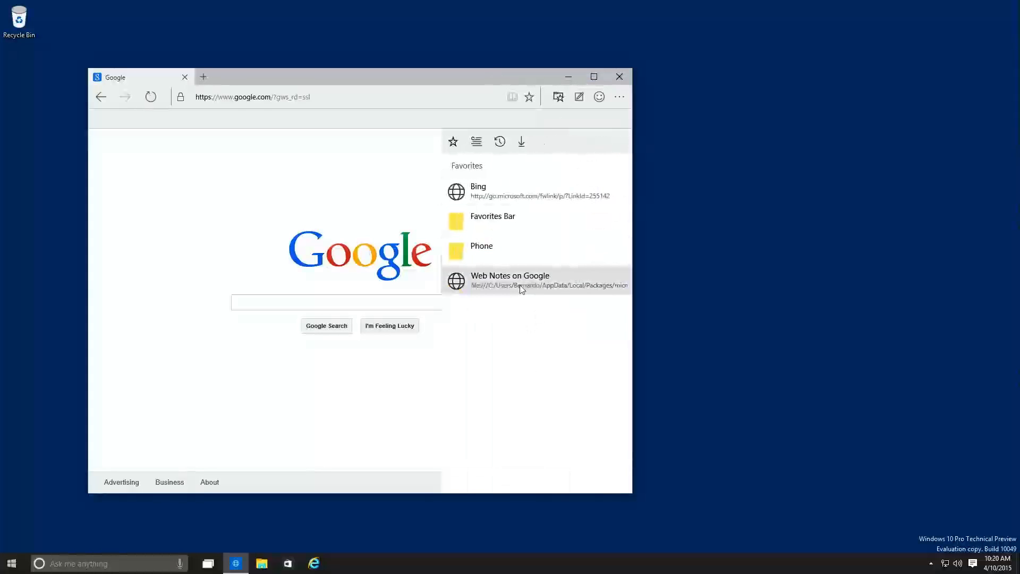
{"action": "mouse_move", "coordinate": [492, 155]}
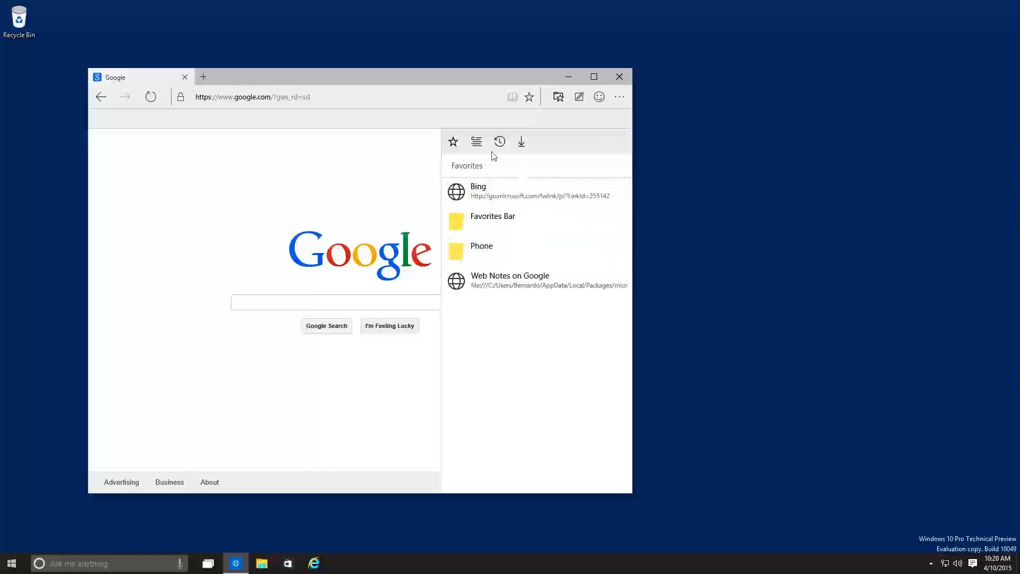
{"action": "mouse_move", "coordinate": [612, 104]}
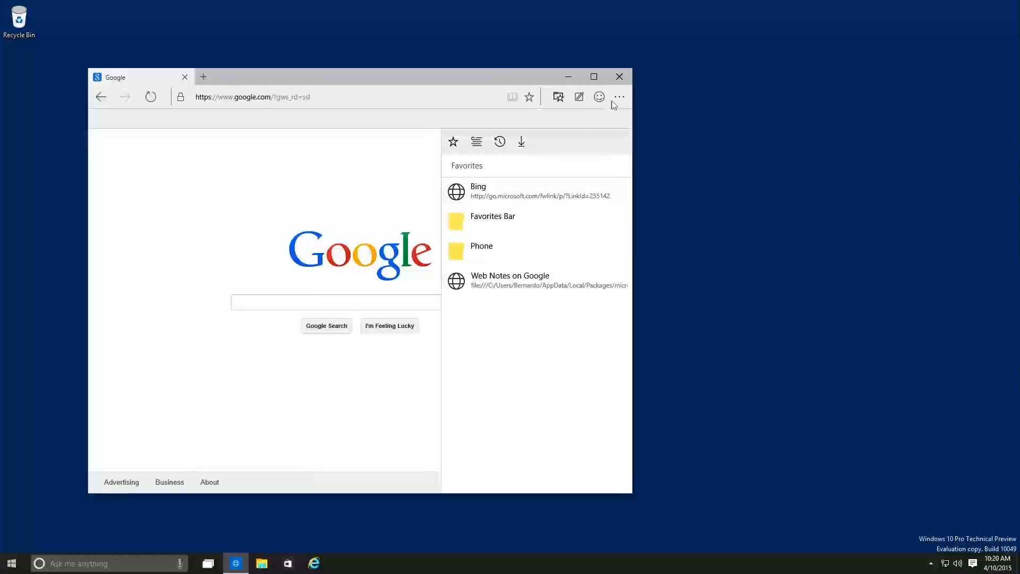
- Share the Google page from More actions, showing OneNote and Reading List targets
{"action": "left_click", "coordinate": [618, 96]}
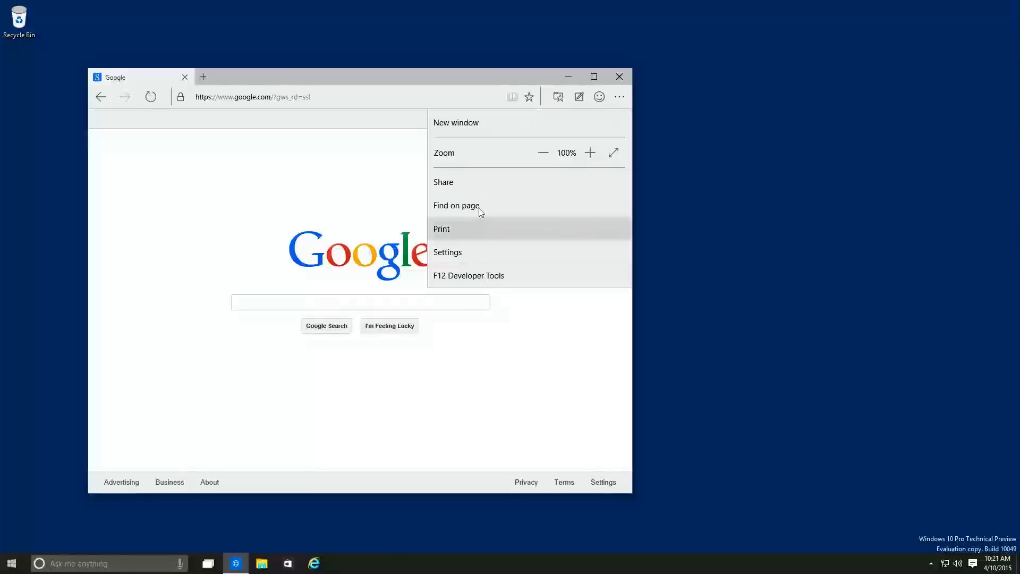
{"action": "mouse_move", "coordinate": [463, 185]}
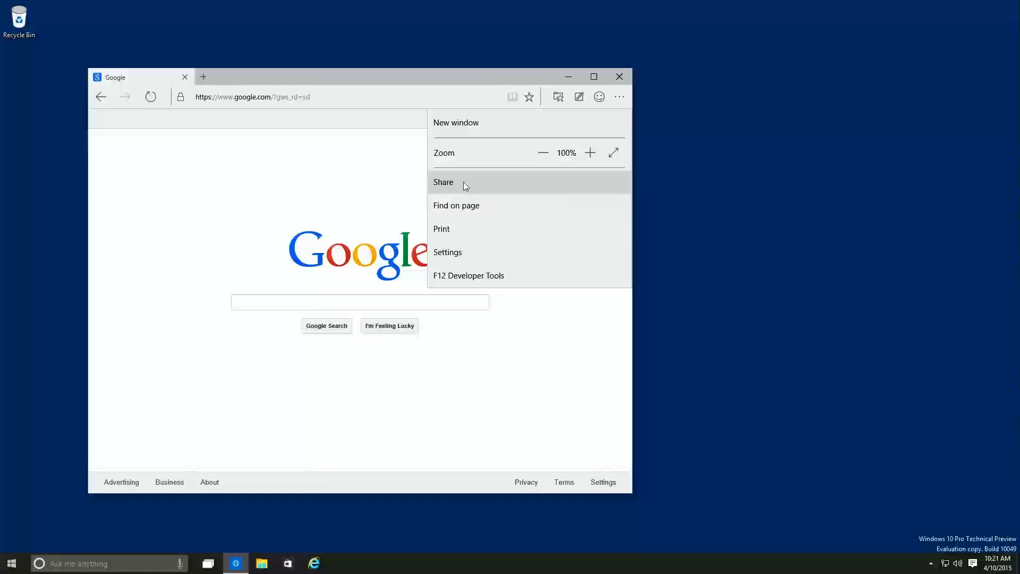
{"action": "left_click", "coordinate": [443, 182]}
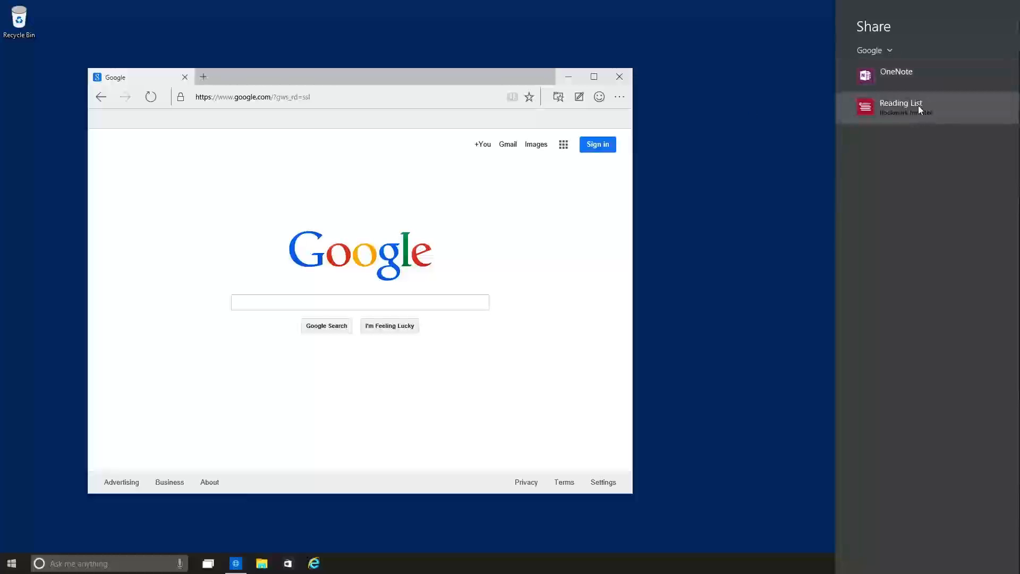
{"action": "mouse_move", "coordinate": [812, 106]}
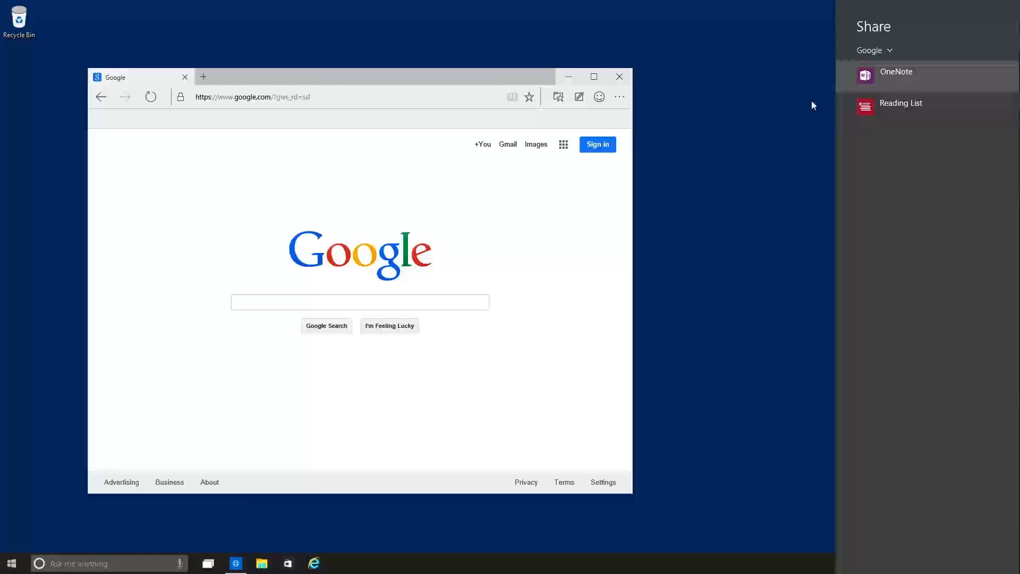